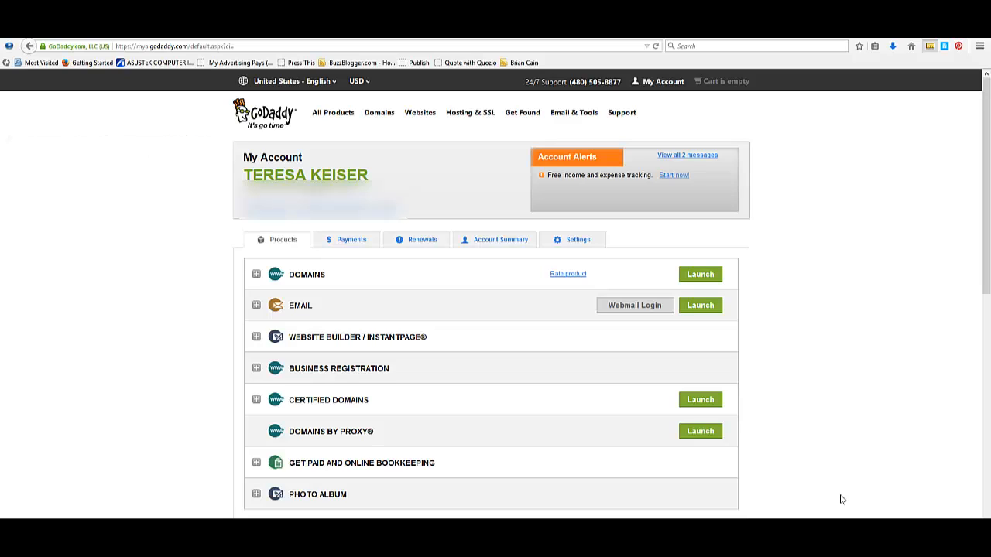
{"action": "mouse_move", "coordinate": [889, 344]}
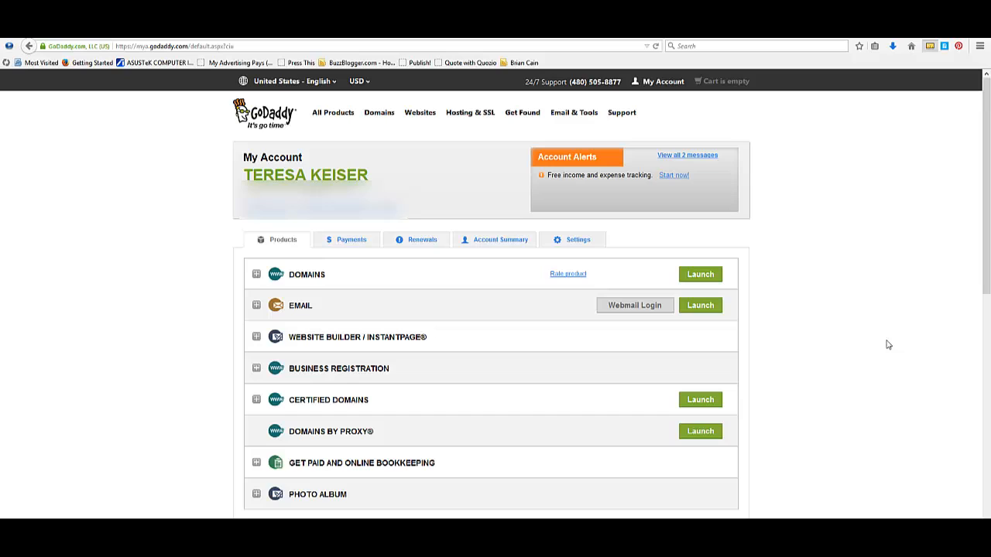
{"action": "mouse_move", "coordinate": [901, 341]}
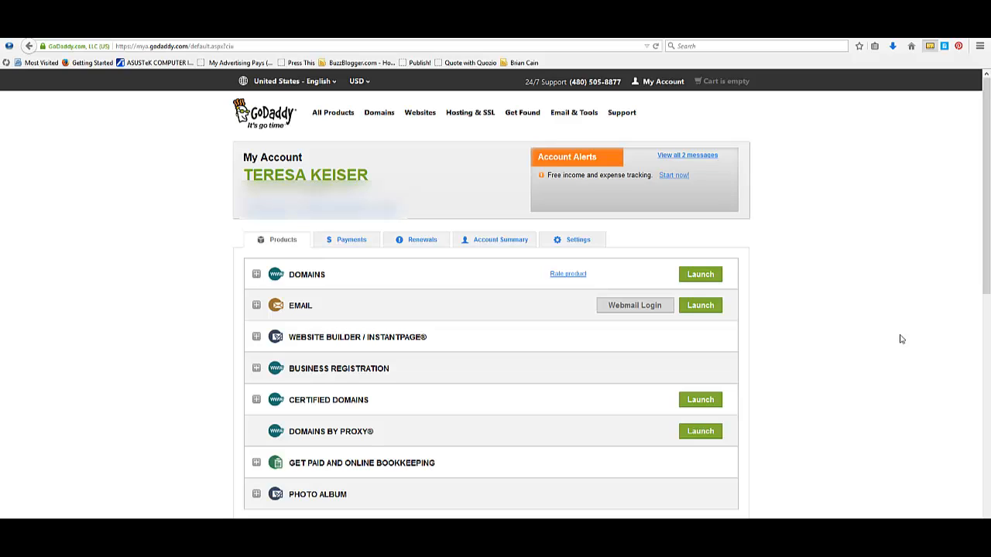
{"action": "mouse_move", "coordinate": [921, 315]}
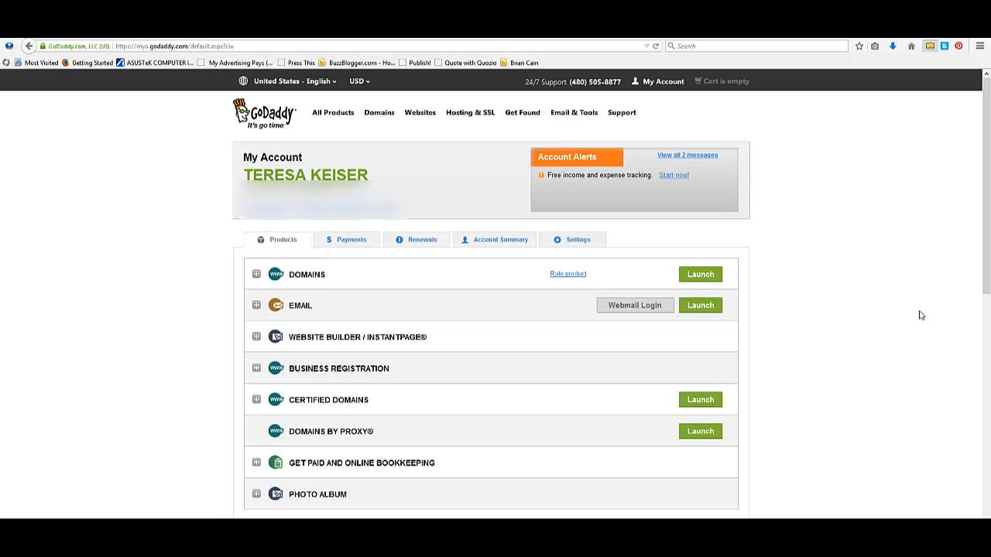
{"action": "mouse_move", "coordinate": [393, 146]}
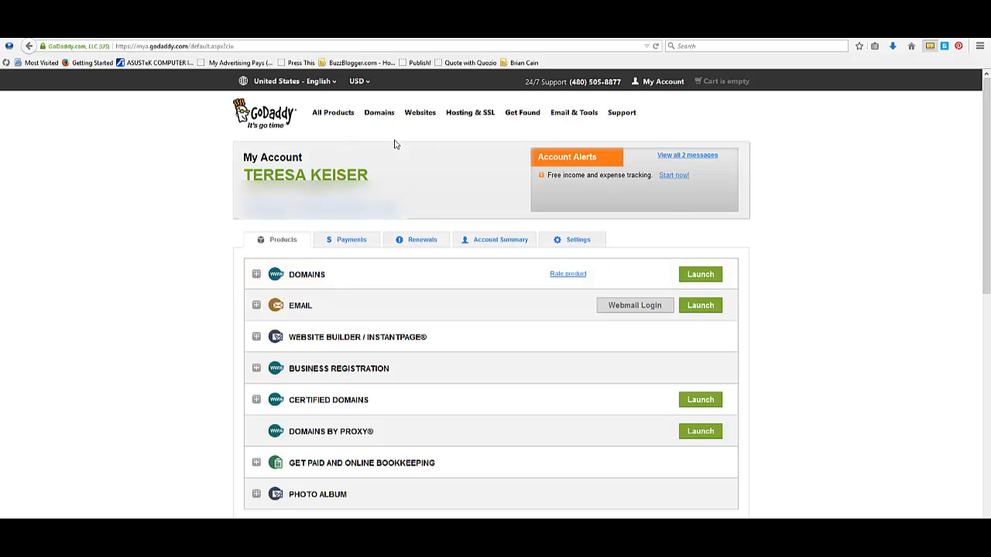
{"action": "mouse_move", "coordinate": [699, 274]}
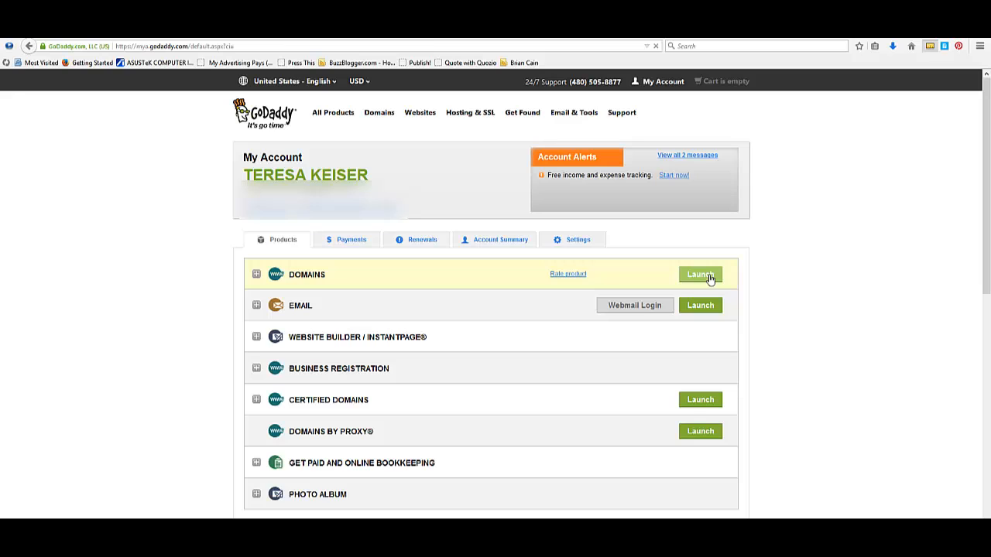
- Launch domain management to reach the Domain Details page for TKNETMARKETING.COM
{"action": "left_click", "coordinate": [700, 274]}
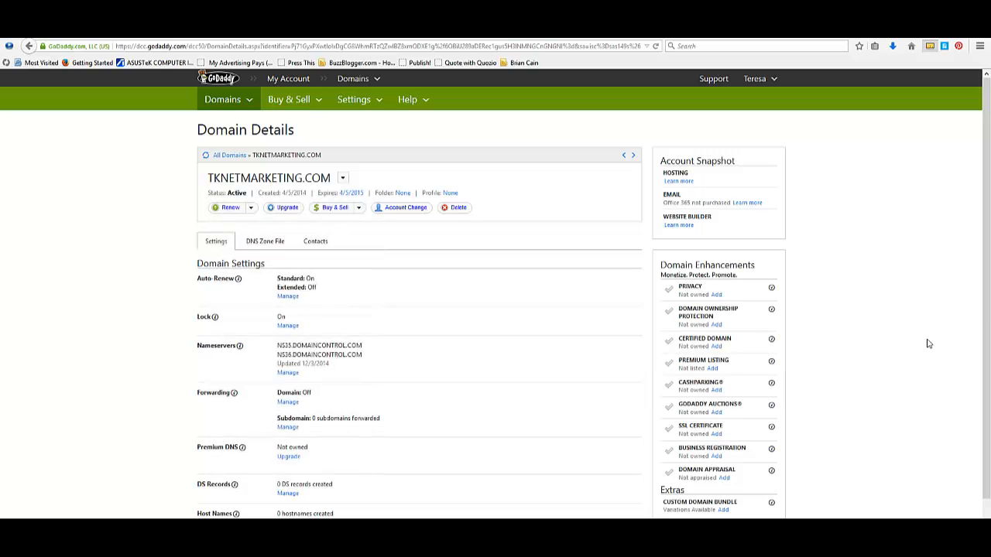
{"action": "mouse_move", "coordinate": [150, 428]}
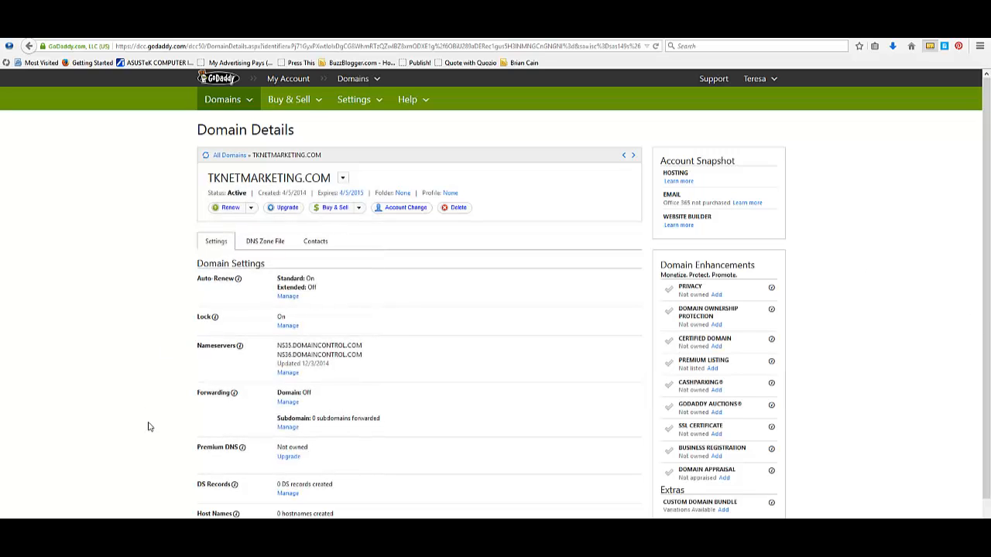
{"action": "mouse_move", "coordinate": [186, 428]}
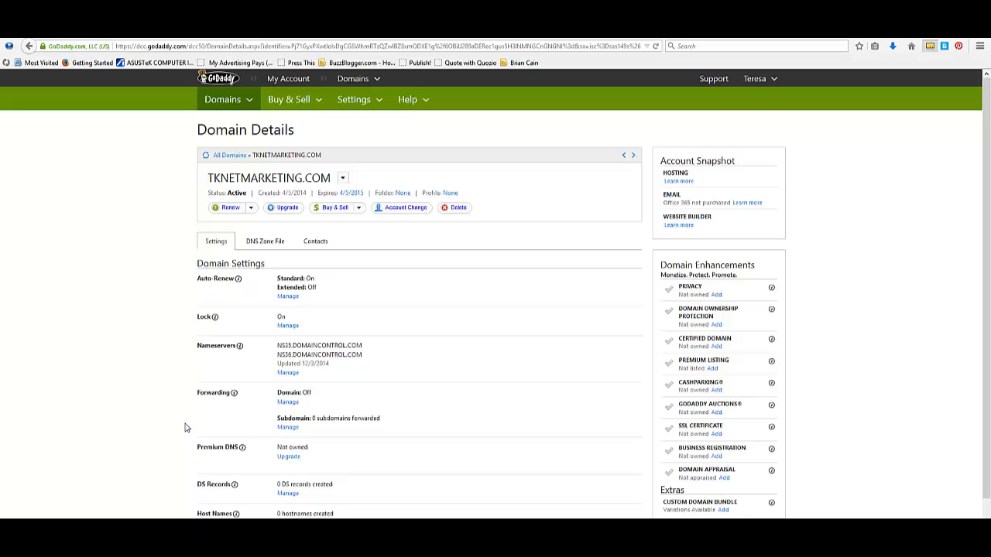
{"action": "mouse_move", "coordinate": [288, 409]}
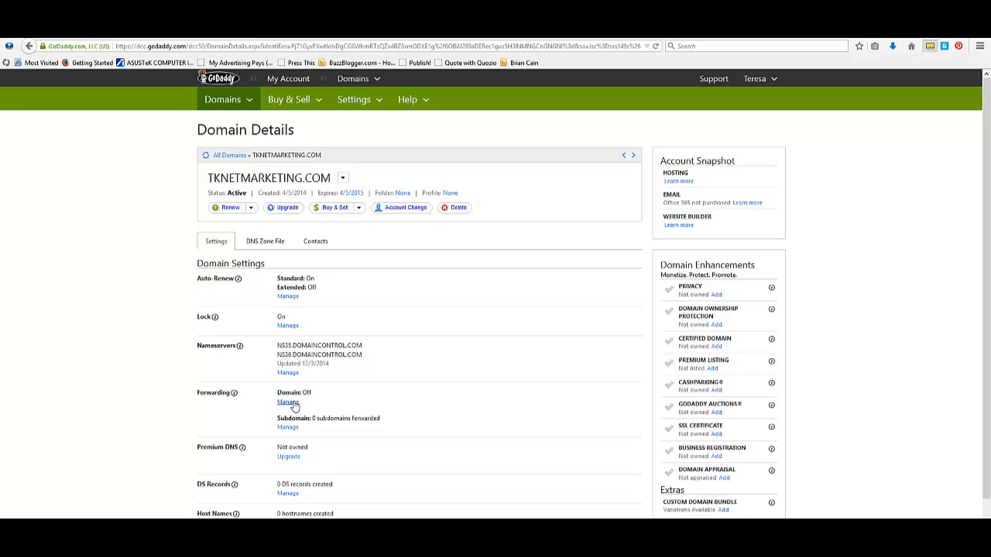
{"action": "left_click", "coordinate": [288, 403]}
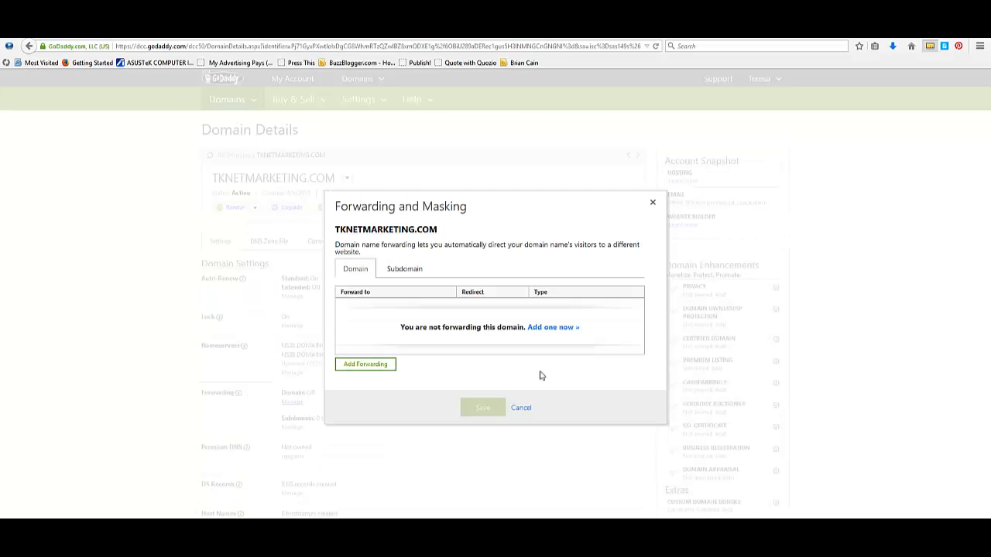
{"action": "mouse_move", "coordinate": [524, 378]}
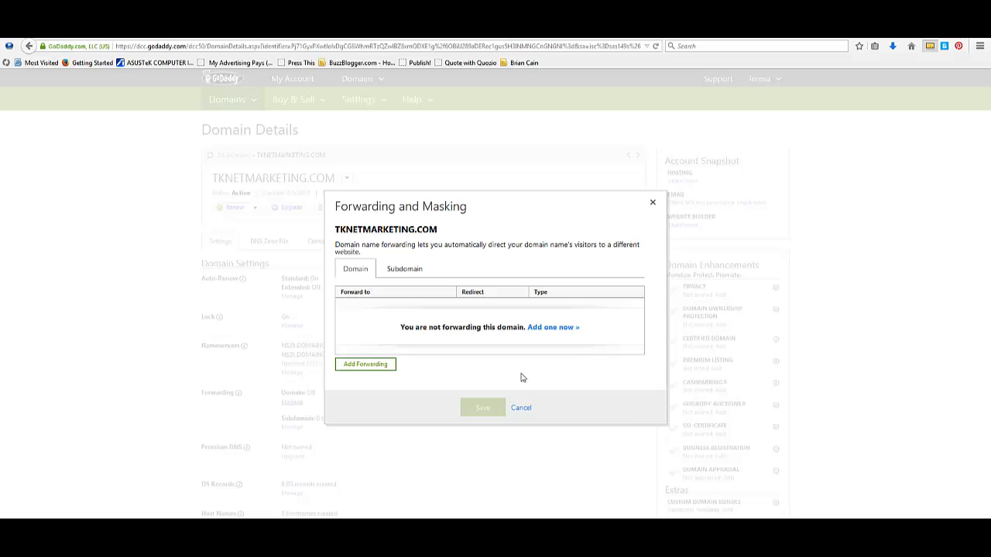
{"action": "mouse_move", "coordinate": [569, 350]}
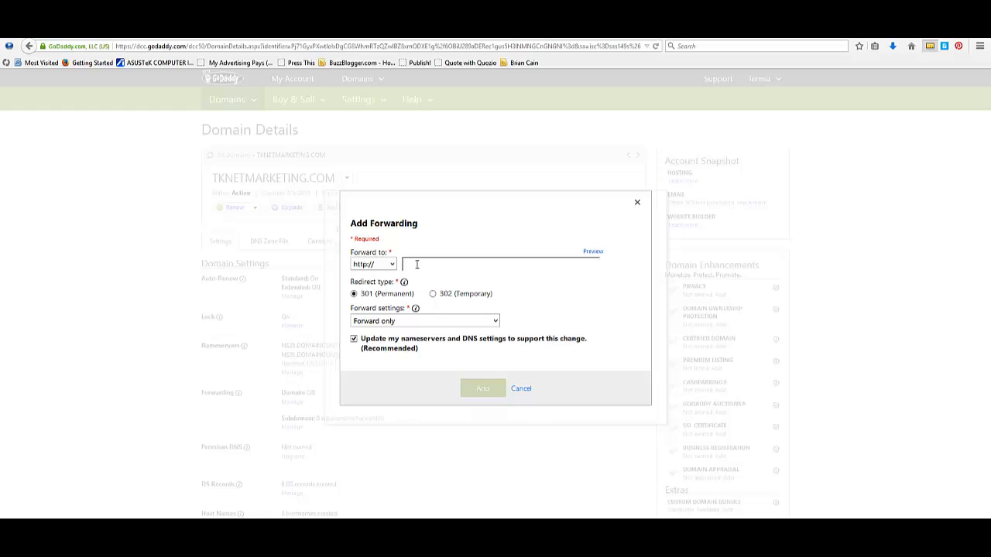
{"action": "type", "text": "w"}
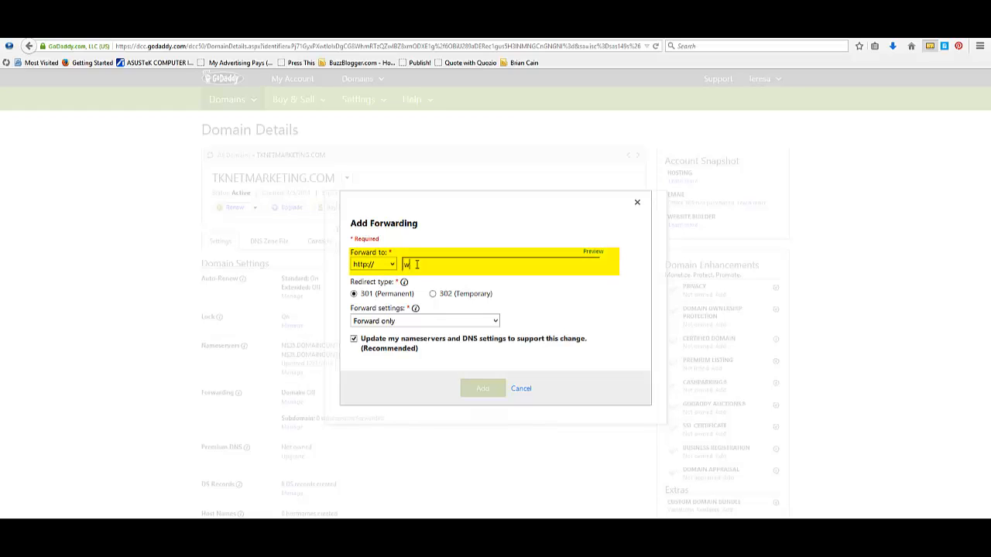
{"action": "type", "text": "ww.tknetma"}
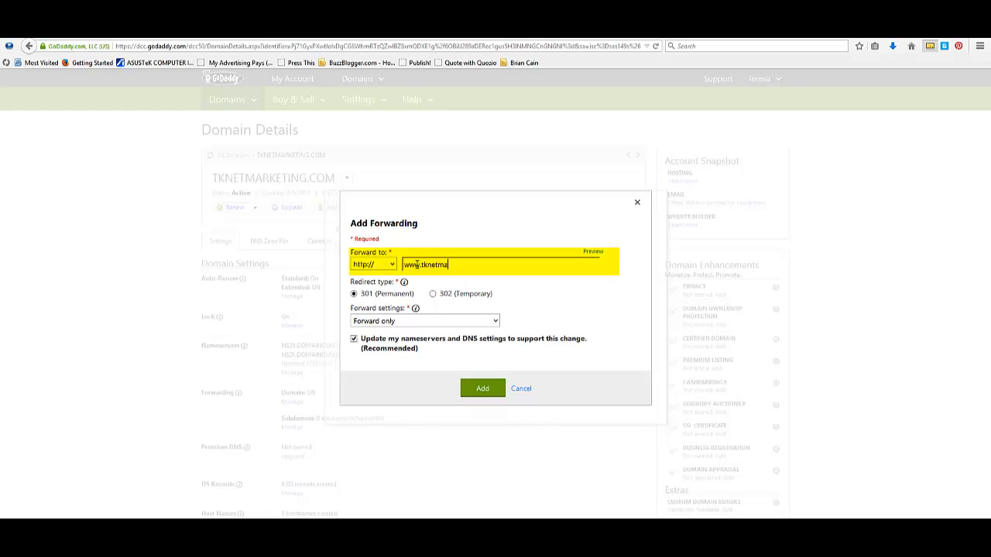
{"action": "type", "text": "rketing.com"}
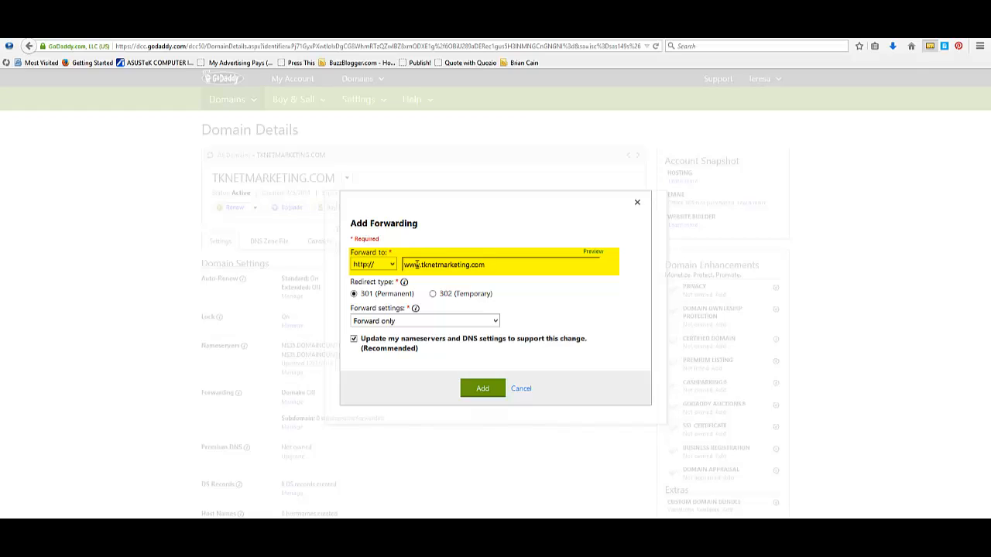
{"action": "left_click", "coordinate": [508, 265]}
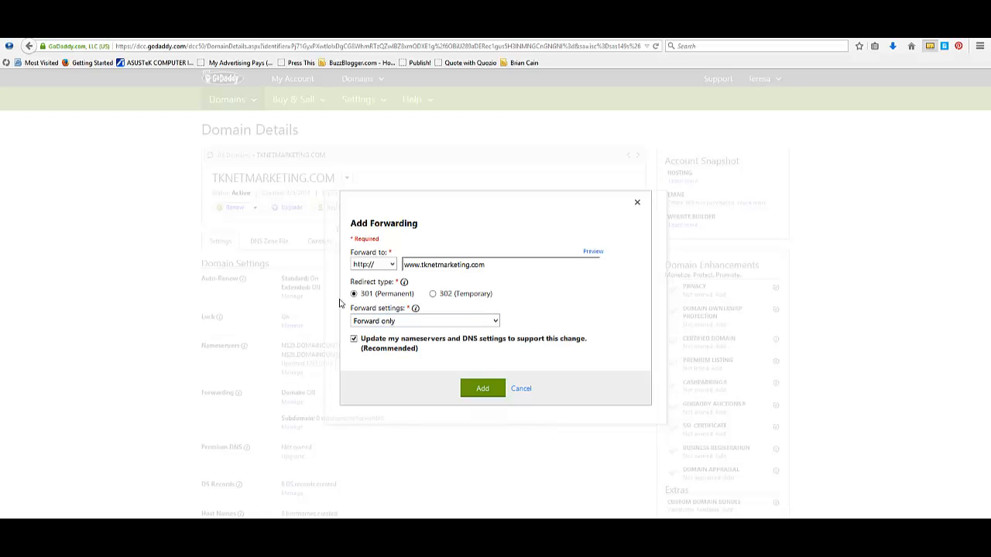
{"action": "mouse_move", "coordinate": [369, 304]}
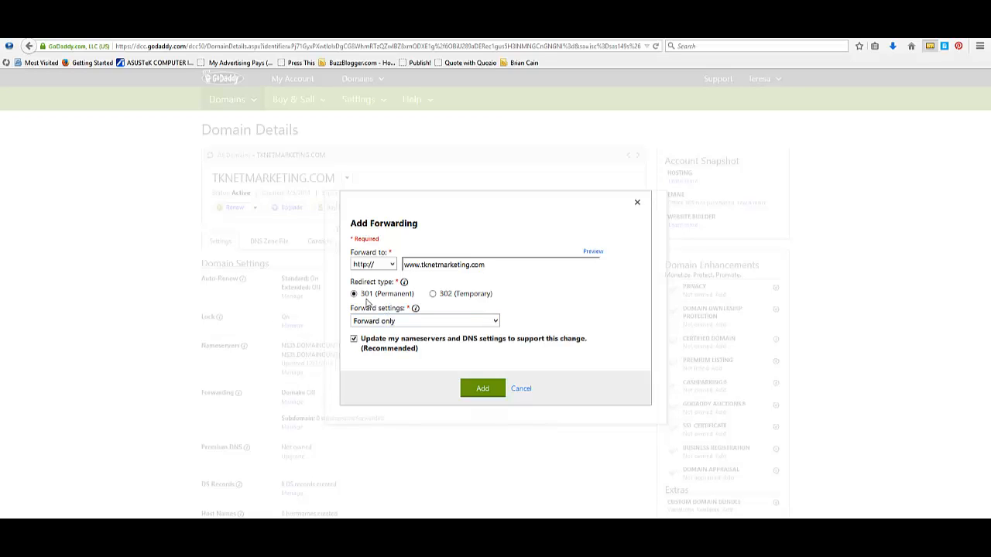
{"action": "mouse_move", "coordinate": [369, 303]}
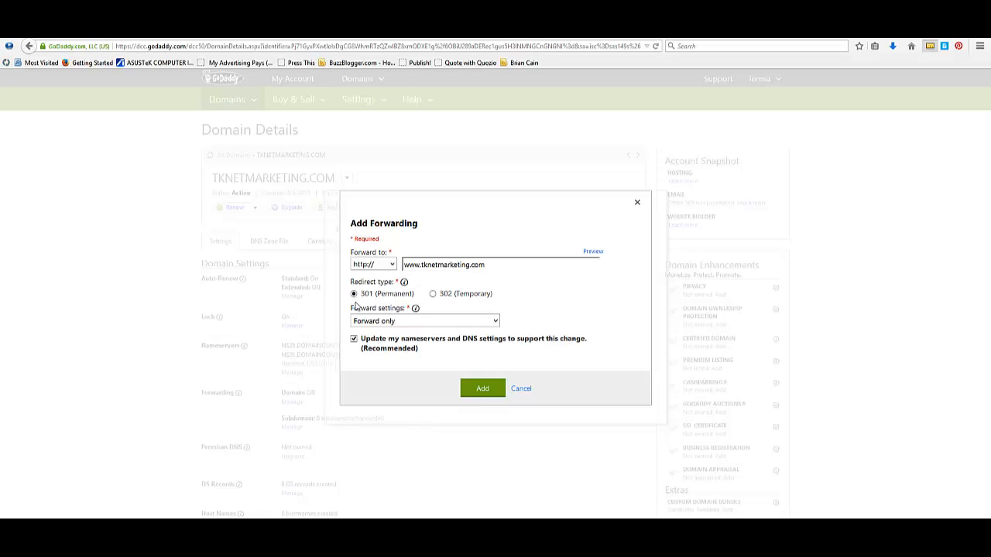
{"action": "mouse_move", "coordinate": [372, 406]}
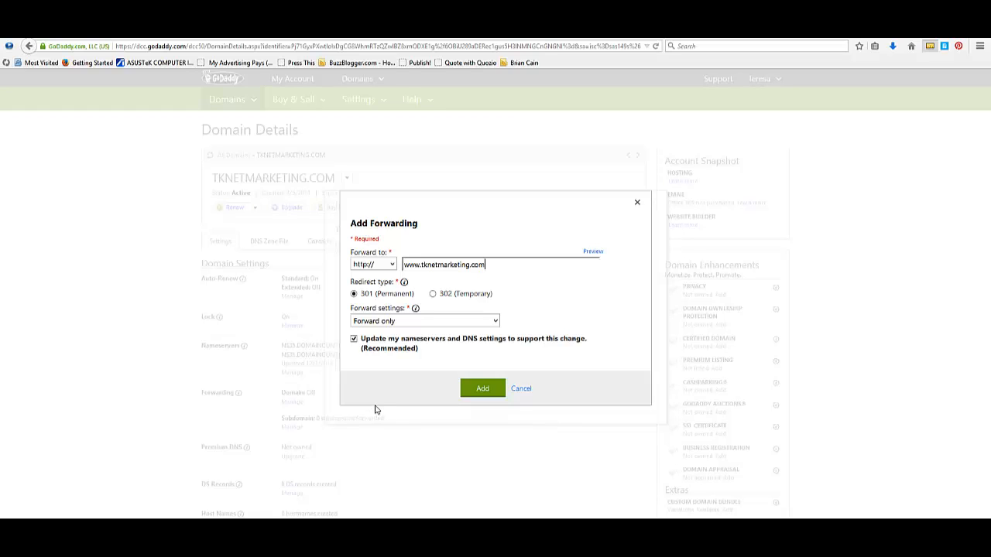
{"action": "mouse_move", "coordinate": [424, 316]}
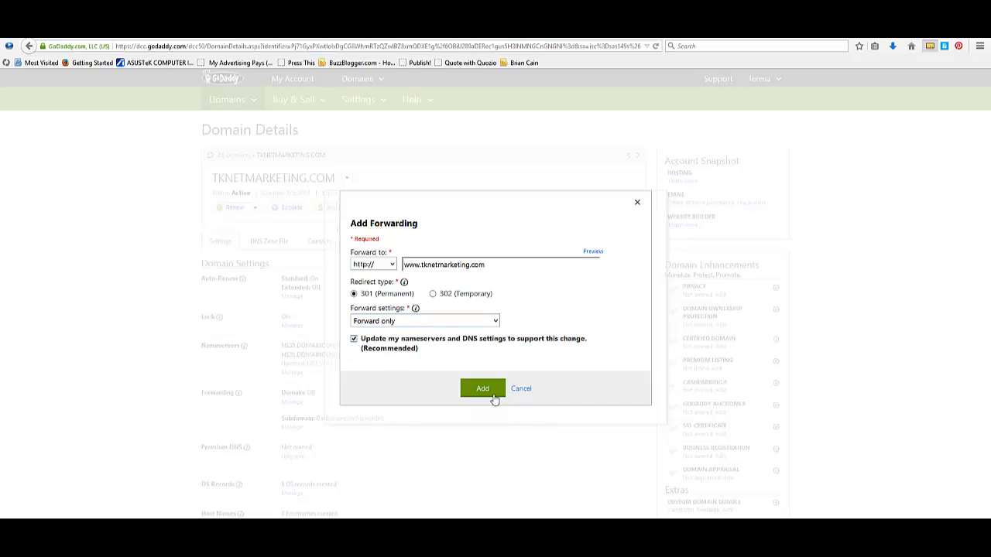
{"action": "left_click", "coordinate": [483, 389]}
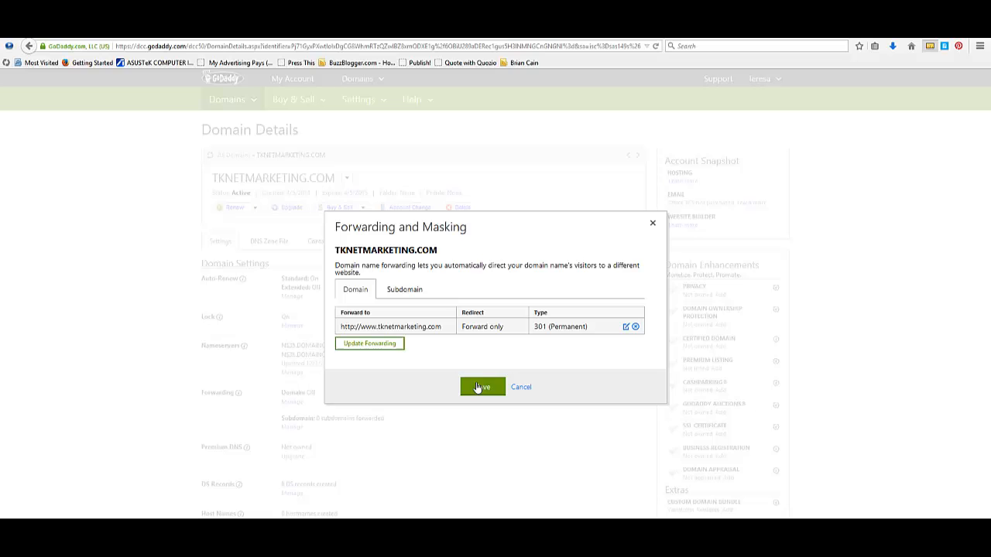
{"action": "mouse_move", "coordinate": [483, 391]}
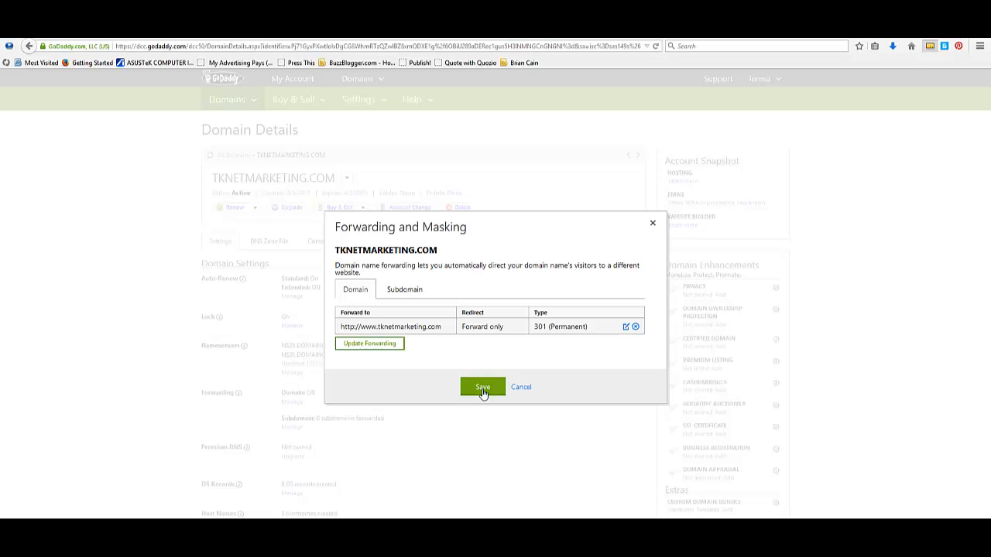
{"action": "left_click", "coordinate": [483, 387]}
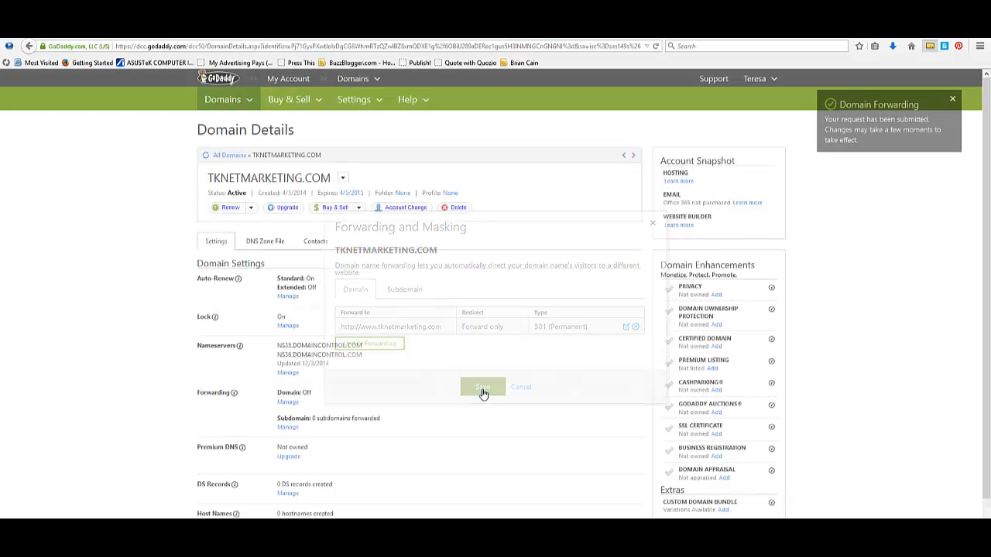
{"action": "left_click", "coordinate": [483, 387]}
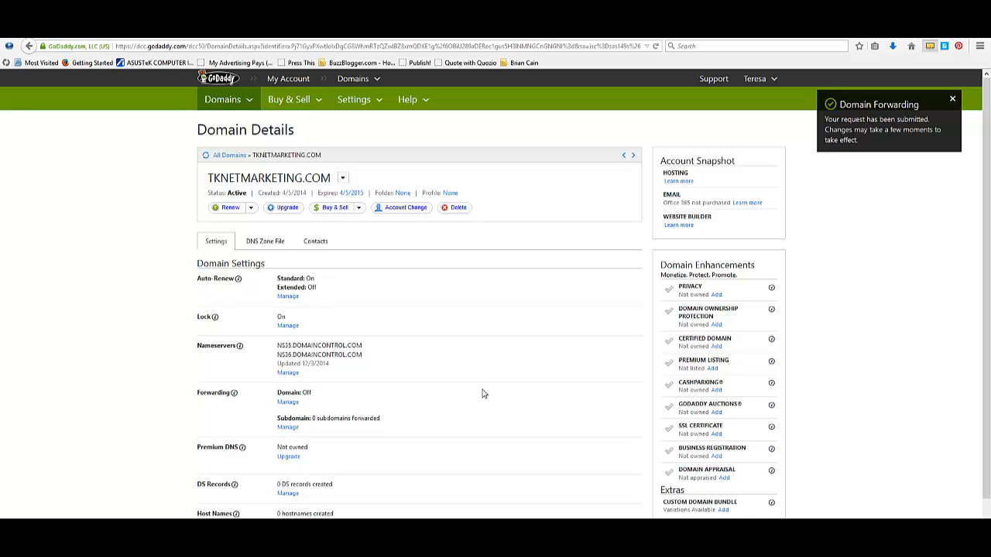
{"action": "mouse_move", "coordinate": [253, 393]}
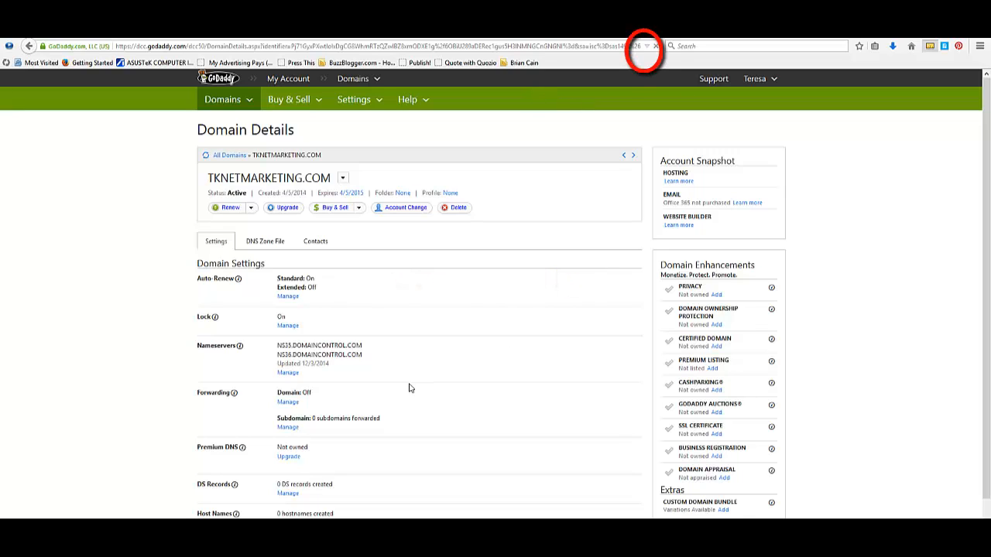
{"action": "mouse_move", "coordinate": [379, 323]}
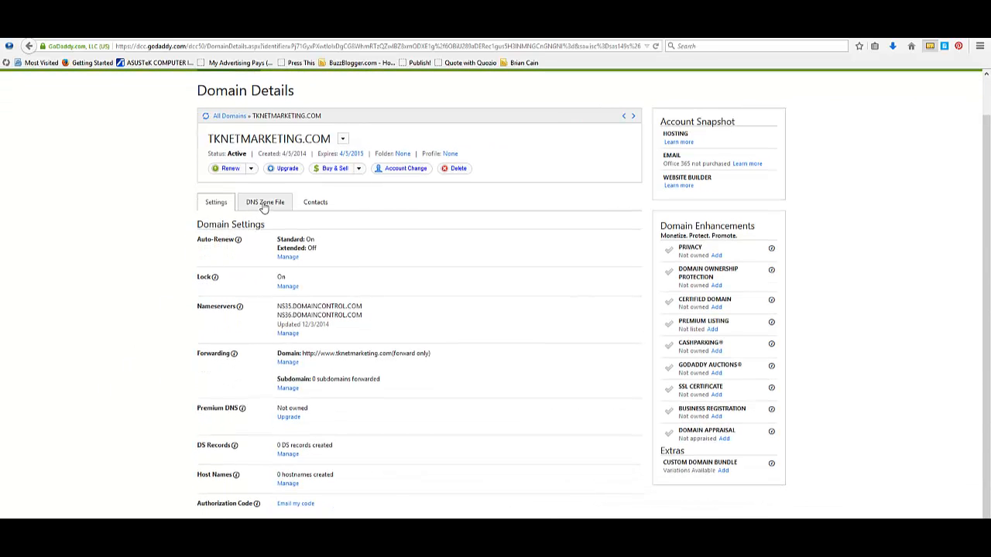
- Review the DNS Zone File's A record at 184.168.221.9 and email, ftp, www CNAMEs
{"action": "left_click", "coordinate": [265, 201]}
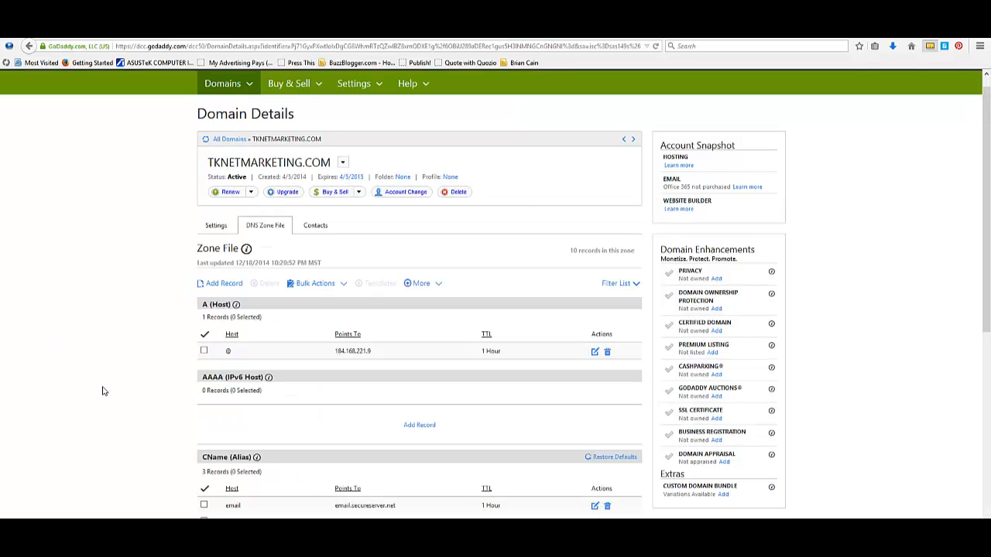
{"action": "mouse_move", "coordinate": [34, 348]}
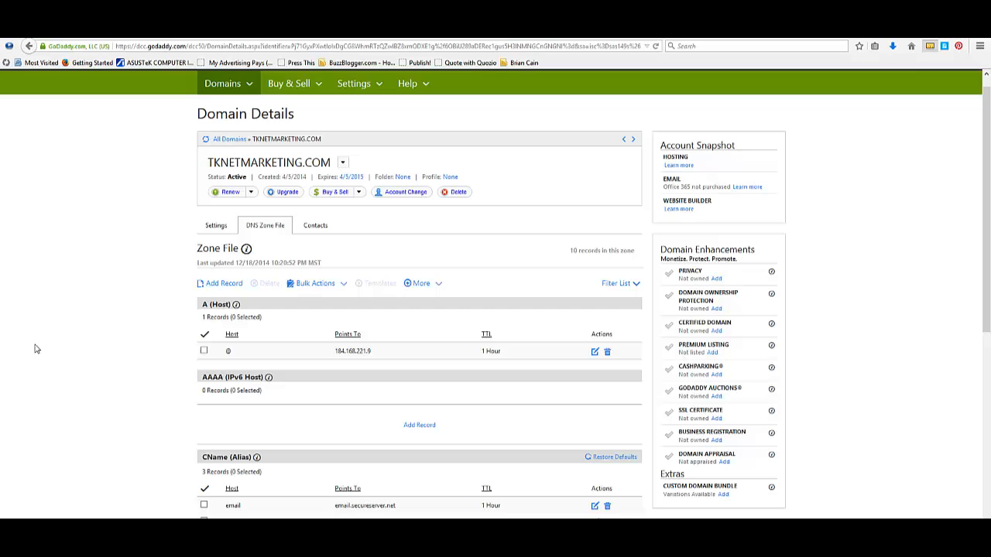
{"action": "scroll", "scroll_direction": "down", "scroll_amount": 3}
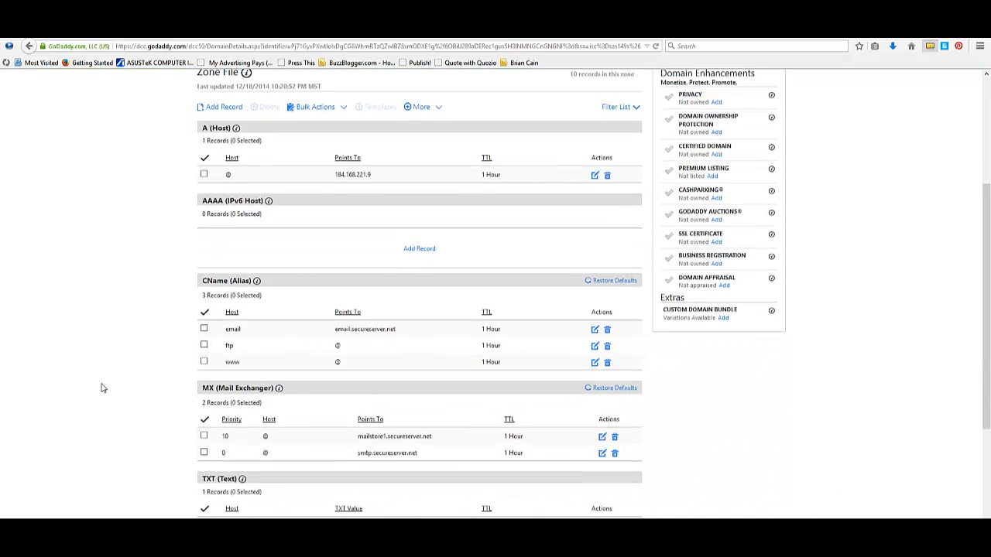
{"action": "mouse_move", "coordinate": [248, 110]}
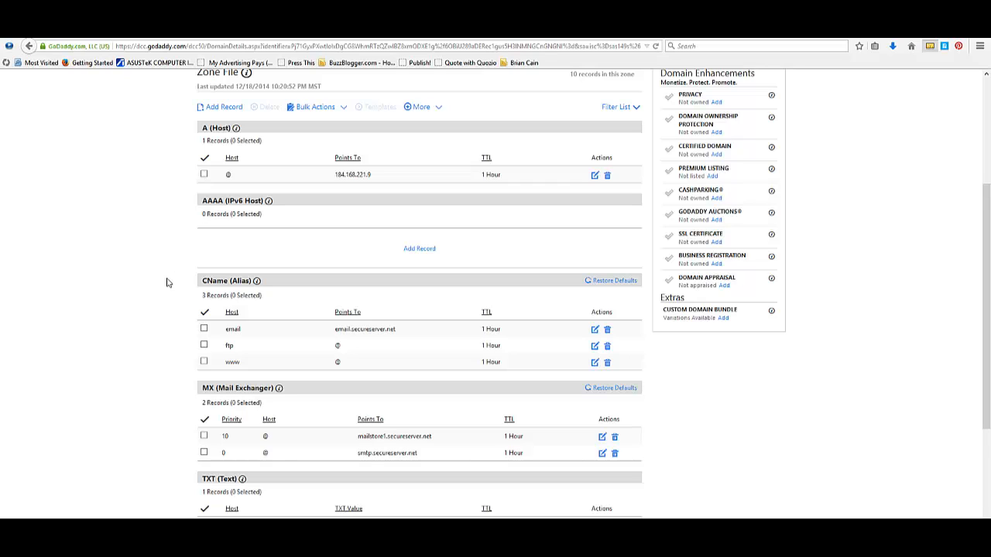
{"action": "mouse_move", "coordinate": [260, 153]}
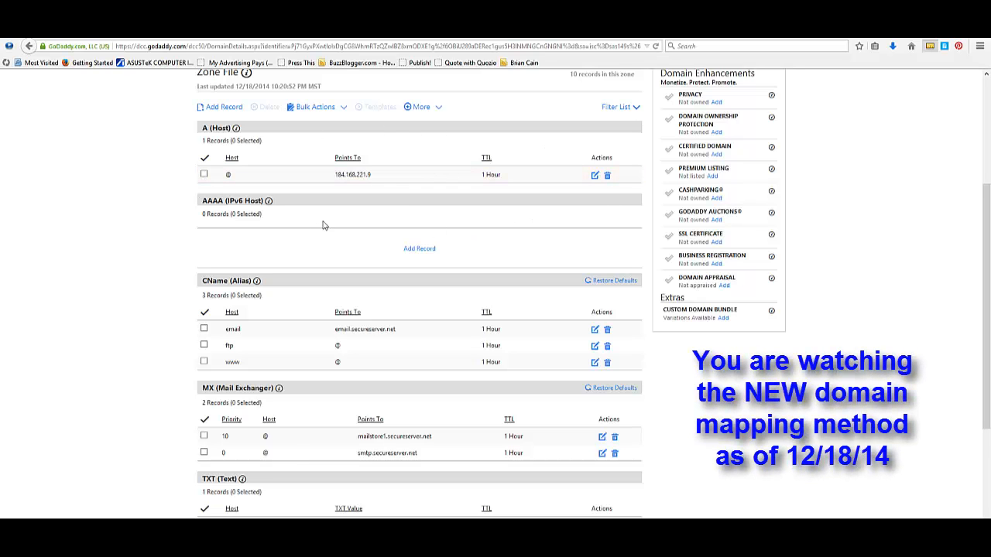
{"action": "mouse_move", "coordinate": [184, 198]}
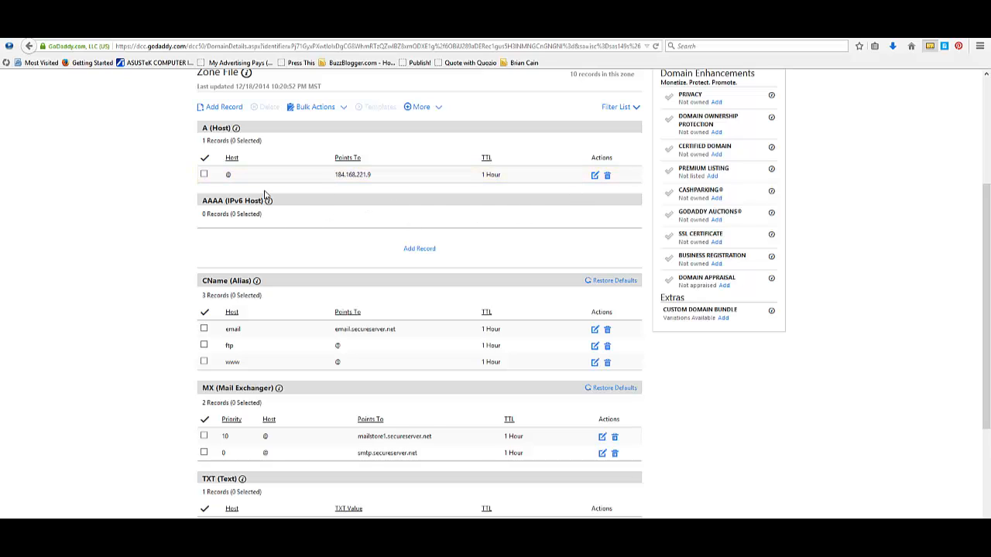
{"action": "mouse_move", "coordinate": [307, 208]}
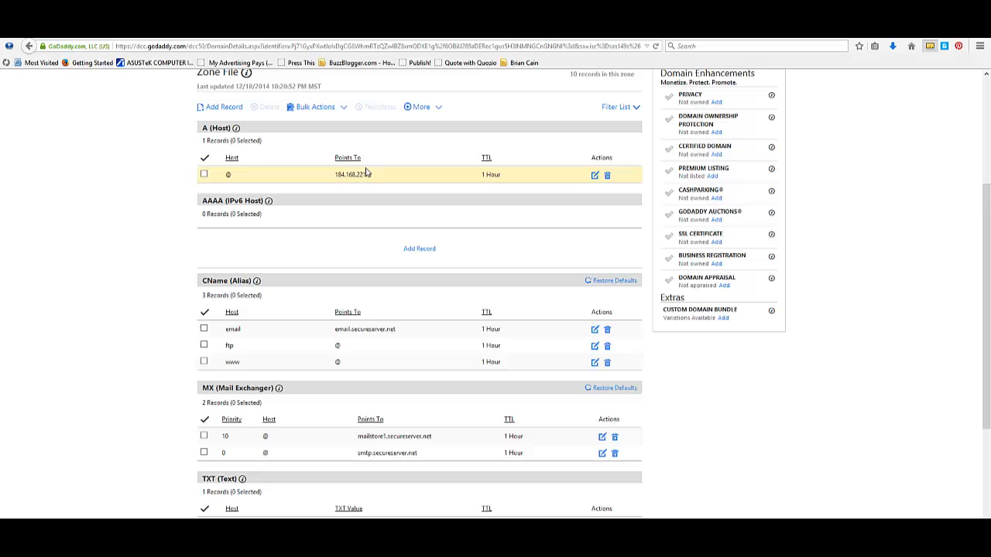
{"action": "mouse_move", "coordinate": [360, 189]}
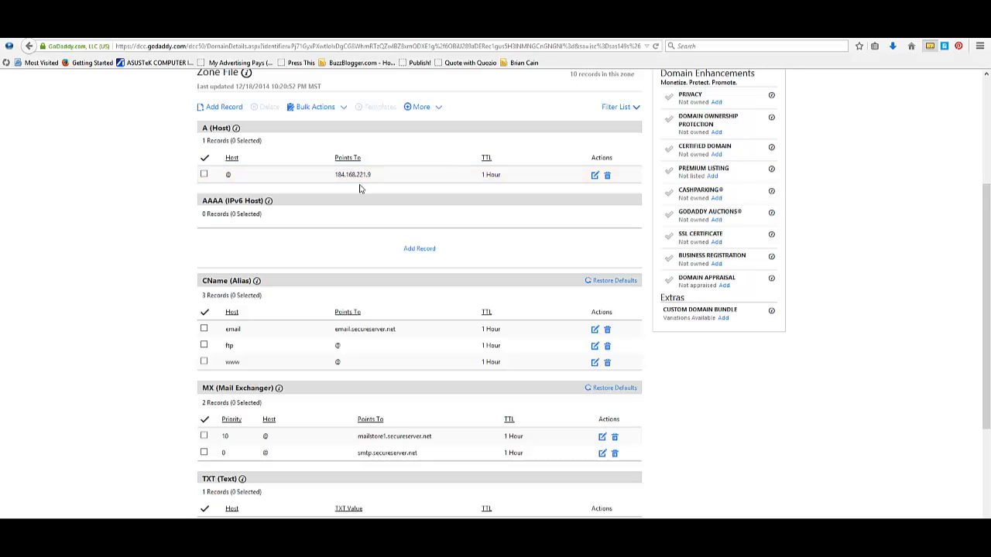
{"action": "mouse_move", "coordinate": [282, 231]}
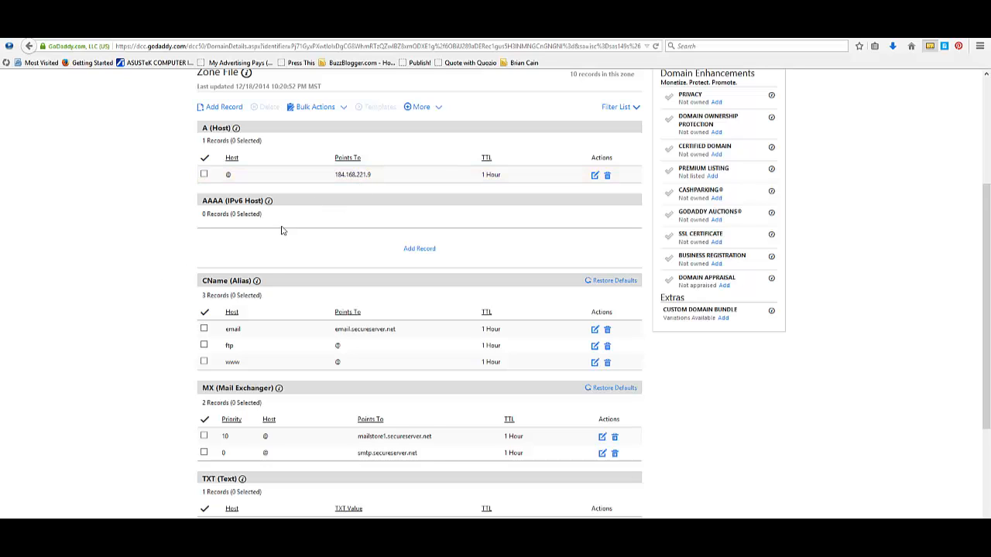
{"action": "mouse_move", "coordinate": [545, 180]}
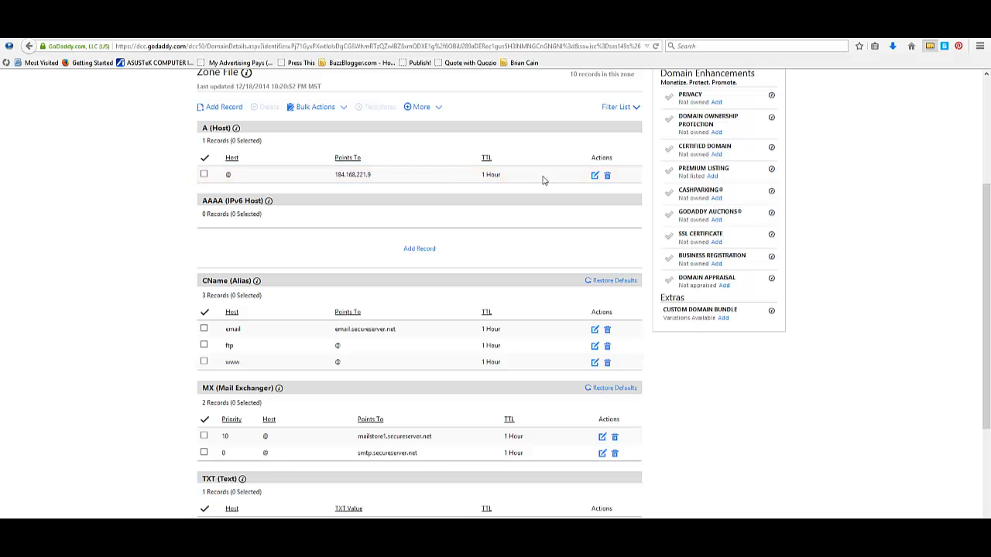
{"action": "mouse_move", "coordinate": [217, 276]}
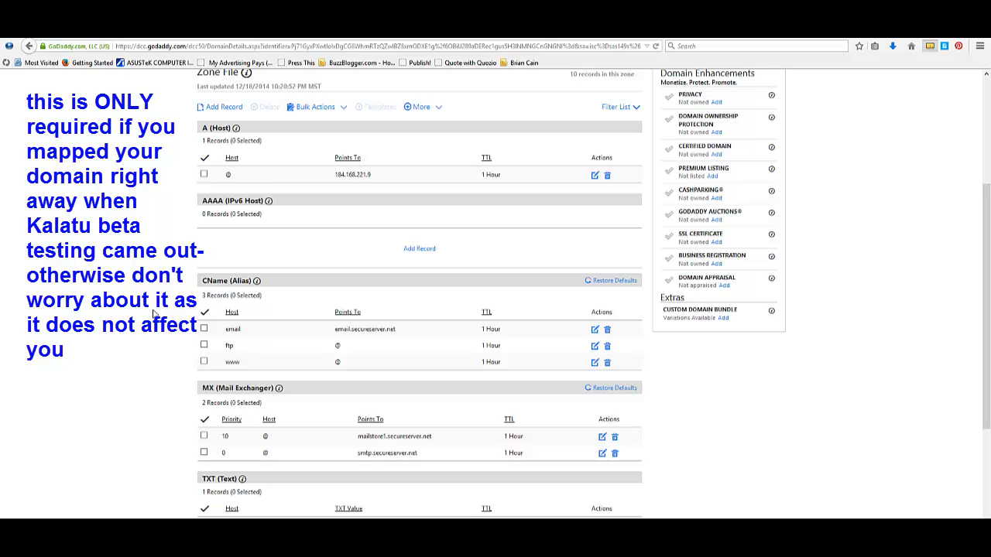
{"action": "mouse_move", "coordinate": [220, 263]}
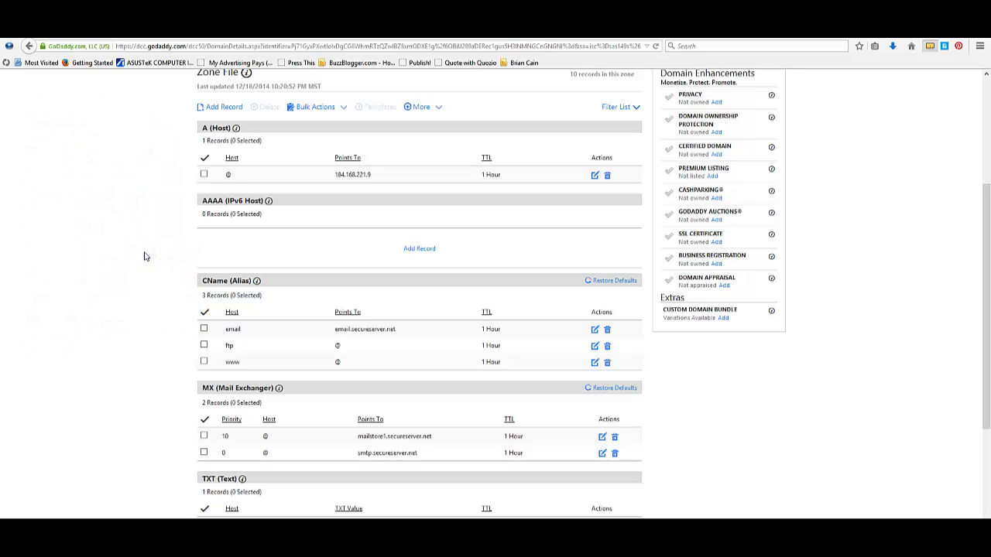
{"action": "mouse_move", "coordinate": [153, 417]}
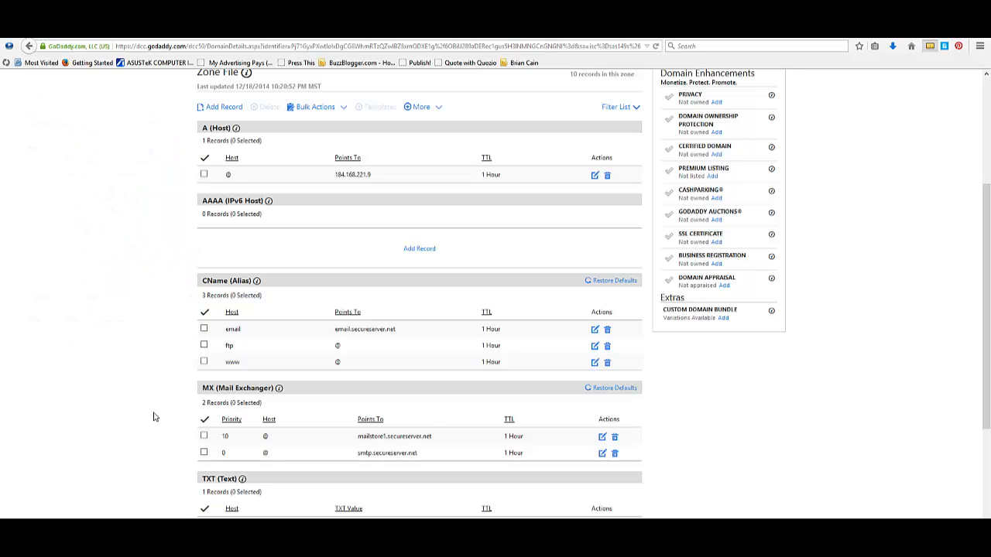
{"action": "scroll", "scroll_direction": "down", "scroll_amount": 3}
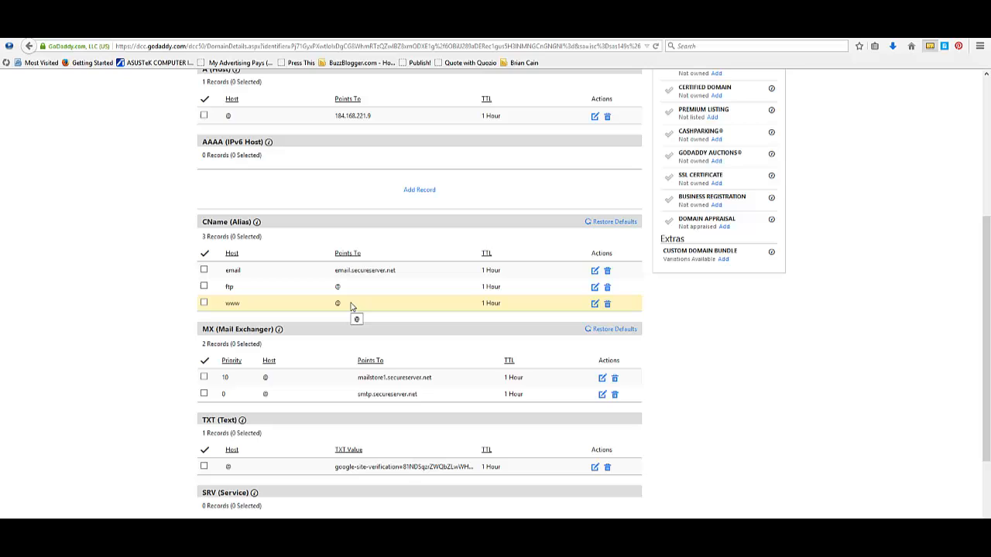
{"action": "mouse_move", "coordinate": [446, 311]}
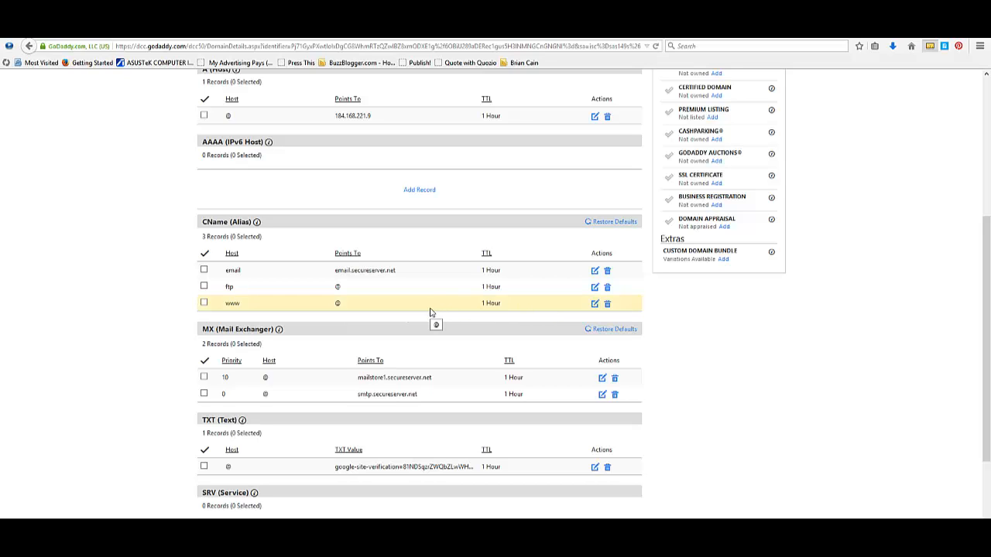
{"action": "scroll", "scroll_direction": "up", "scroll_amount": 3}
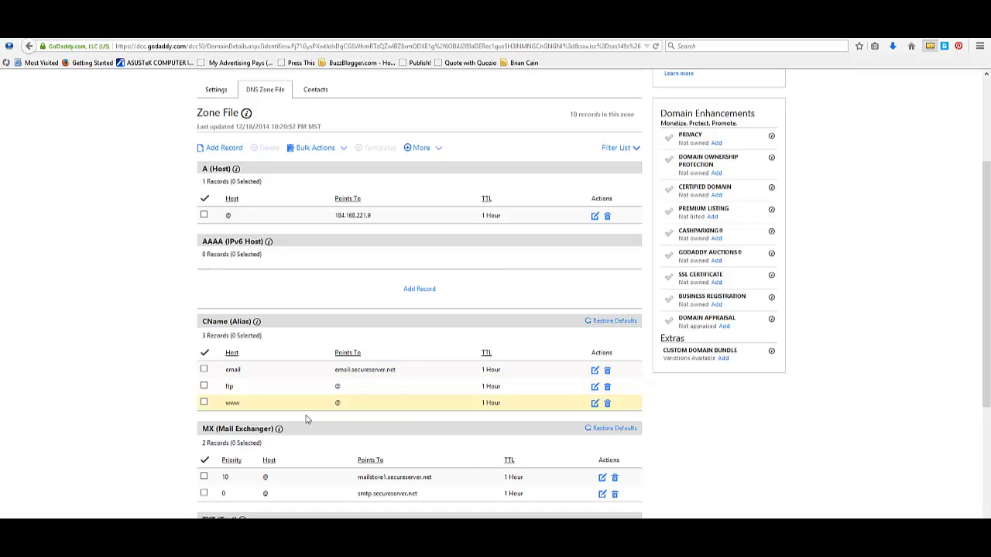
{"action": "mouse_move", "coordinate": [335, 415]}
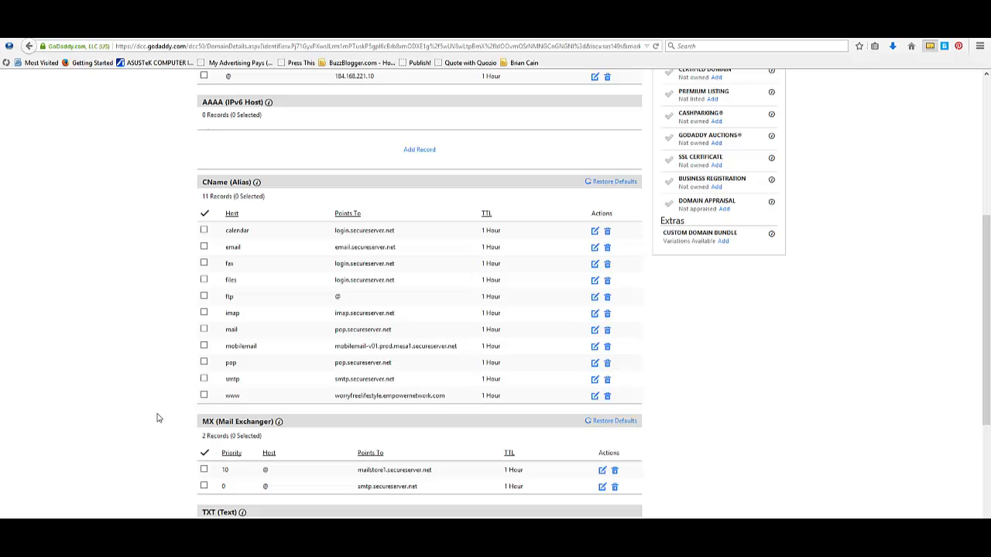
{"action": "mouse_move", "coordinate": [178, 412]}
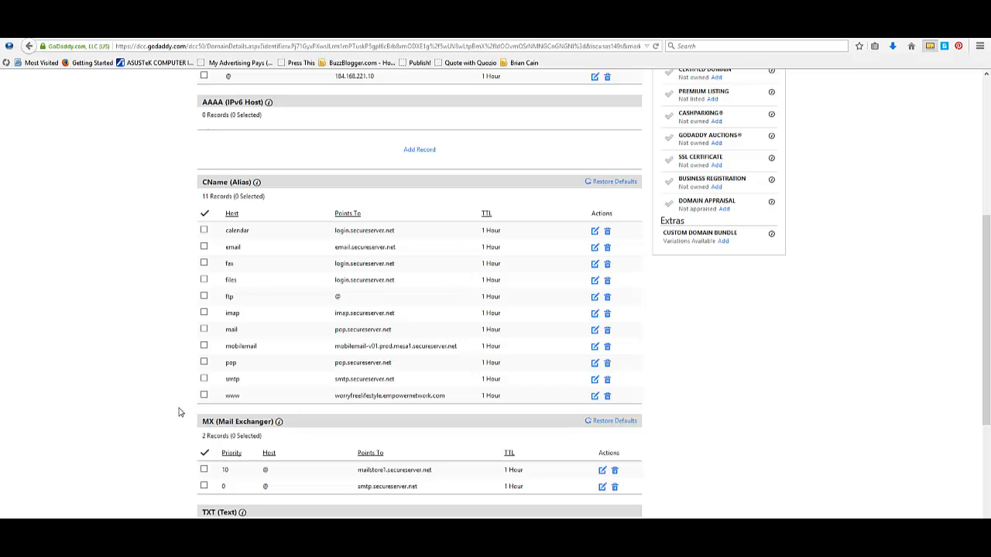
{"action": "left_click", "coordinate": [387, 396]}
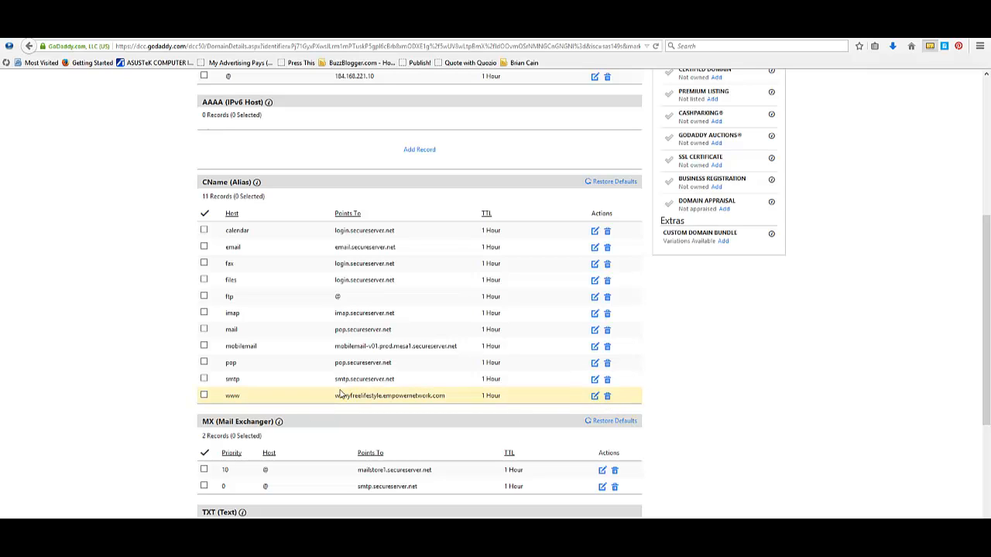
{"action": "mouse_move", "coordinate": [143, 434]}
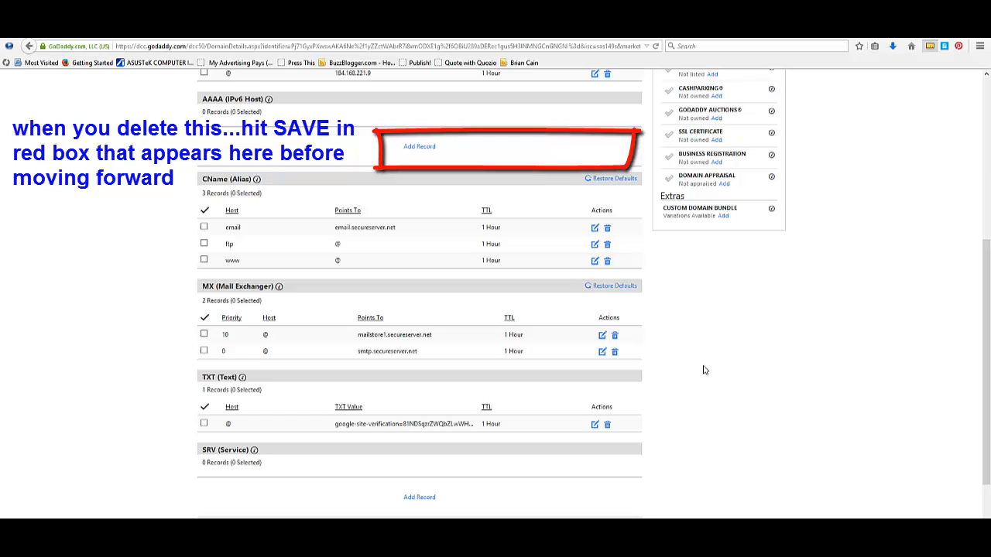
{"action": "scroll", "scroll_direction": "up", "scroll_amount": 3}
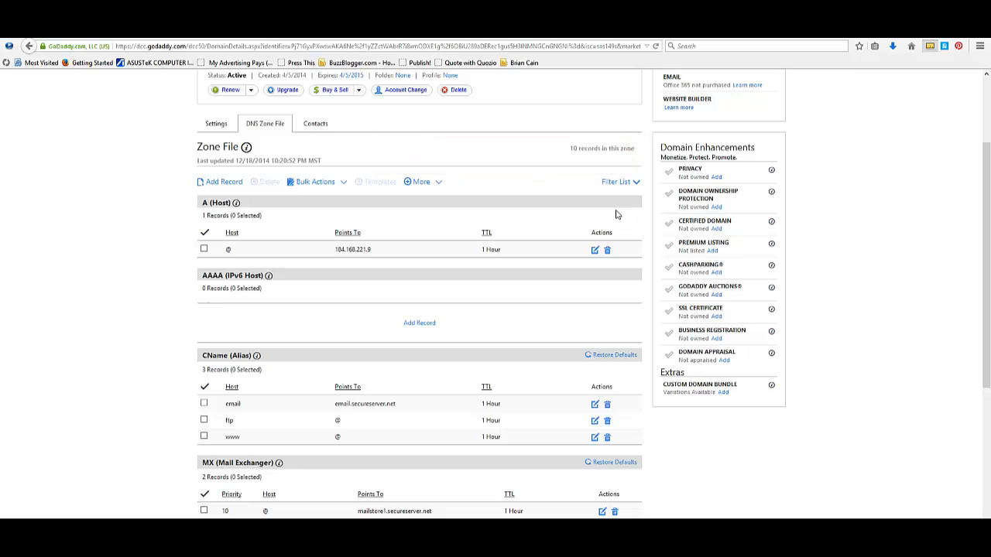
{"action": "mouse_move", "coordinate": [527, 202]}
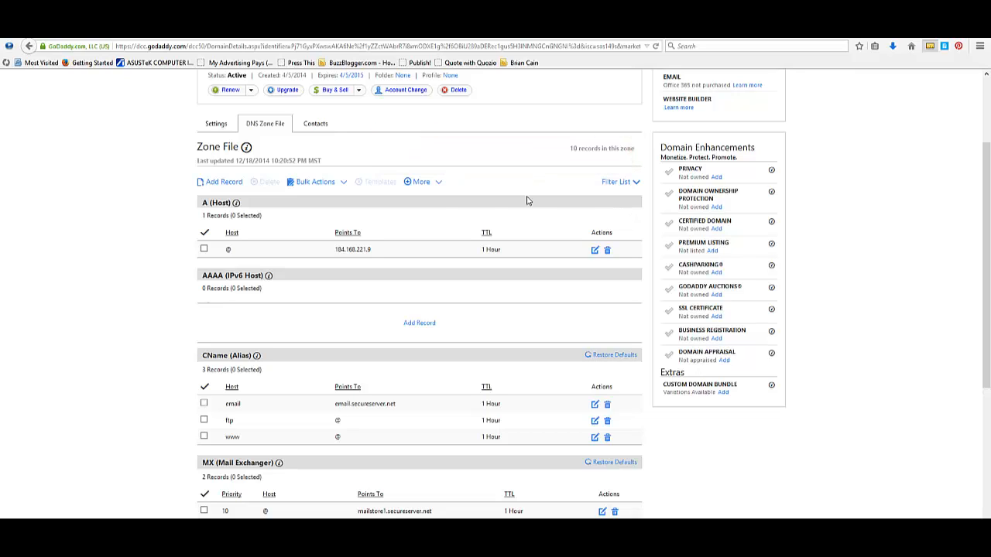
{"action": "mouse_move", "coordinate": [595, 313]}
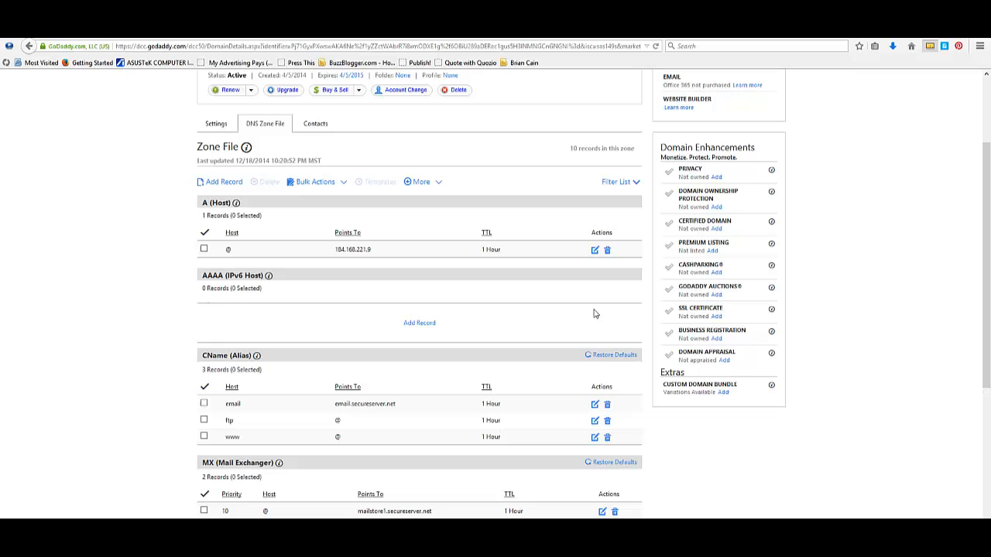
{"action": "scroll", "scroll_direction": "down", "scroll_amount": 3}
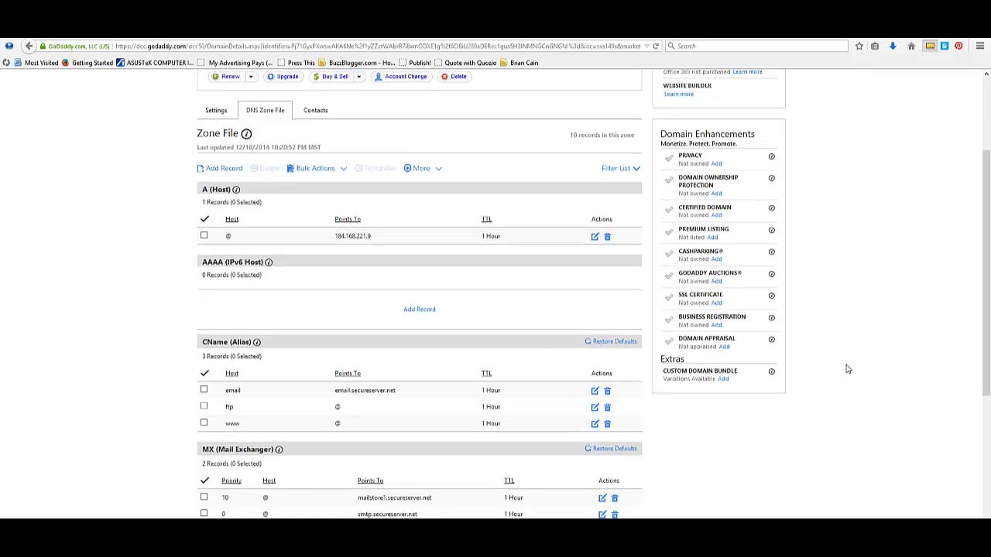
{"action": "scroll", "scroll_direction": "down", "scroll_amount": 3}
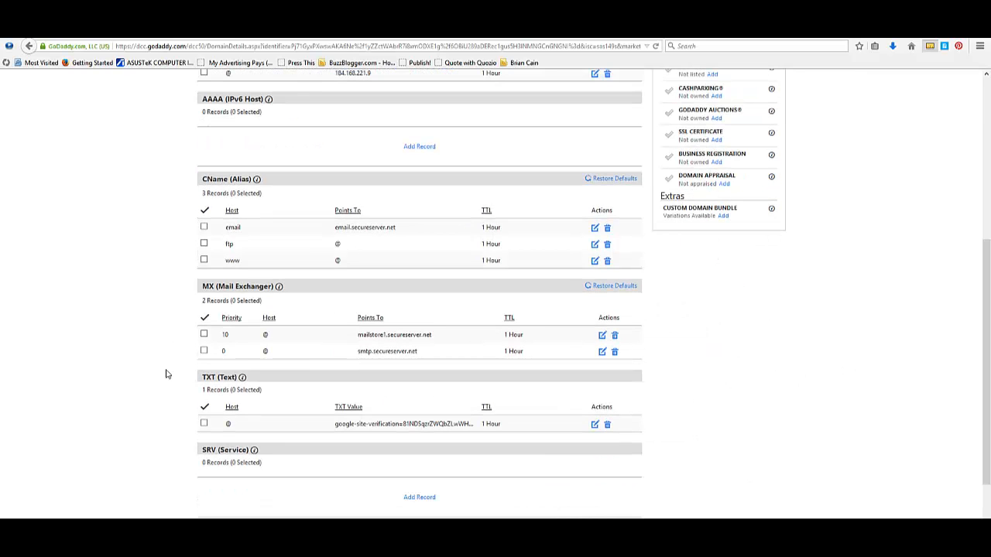
{"action": "mouse_move", "coordinate": [155, 378]}
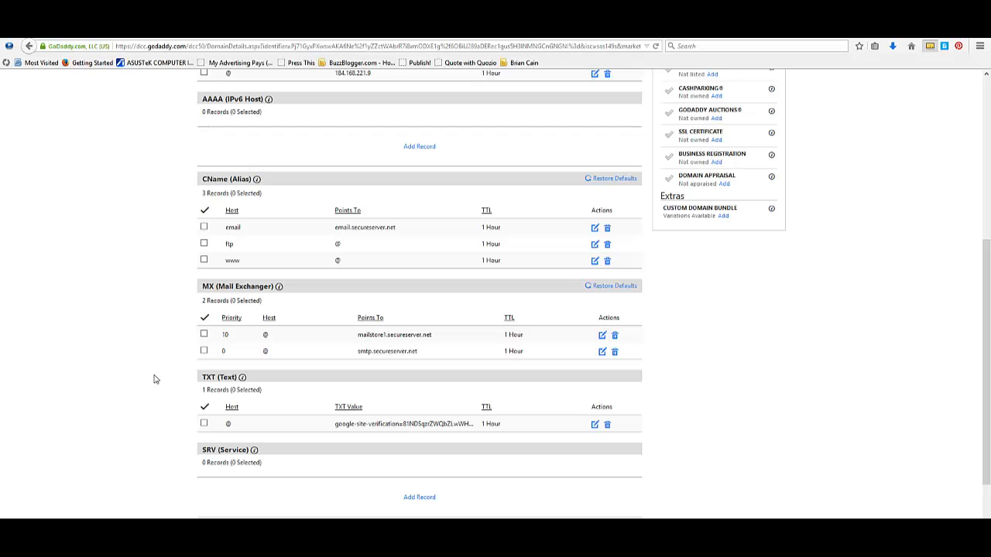
{"action": "mouse_move", "coordinate": [189, 297]}
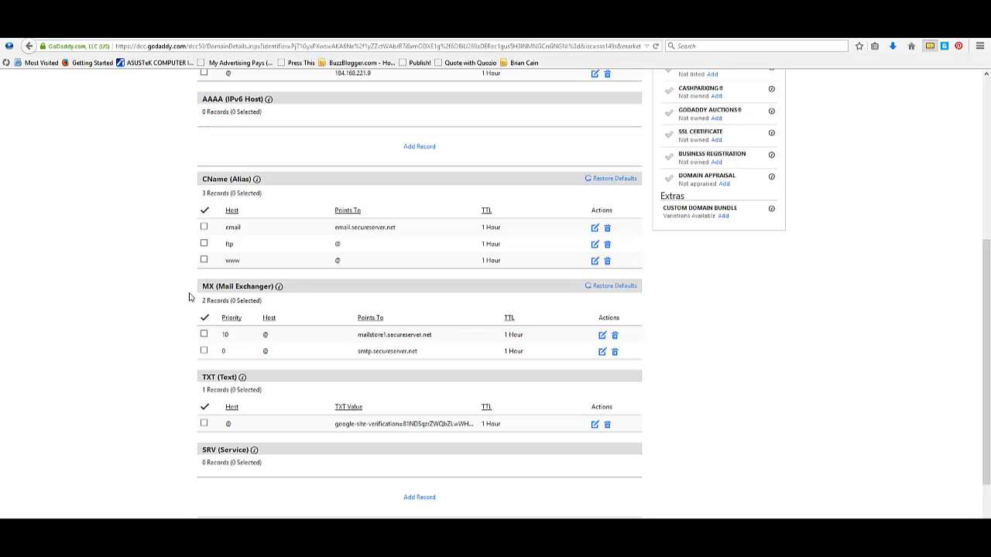
{"action": "mouse_move", "coordinate": [595, 260]}
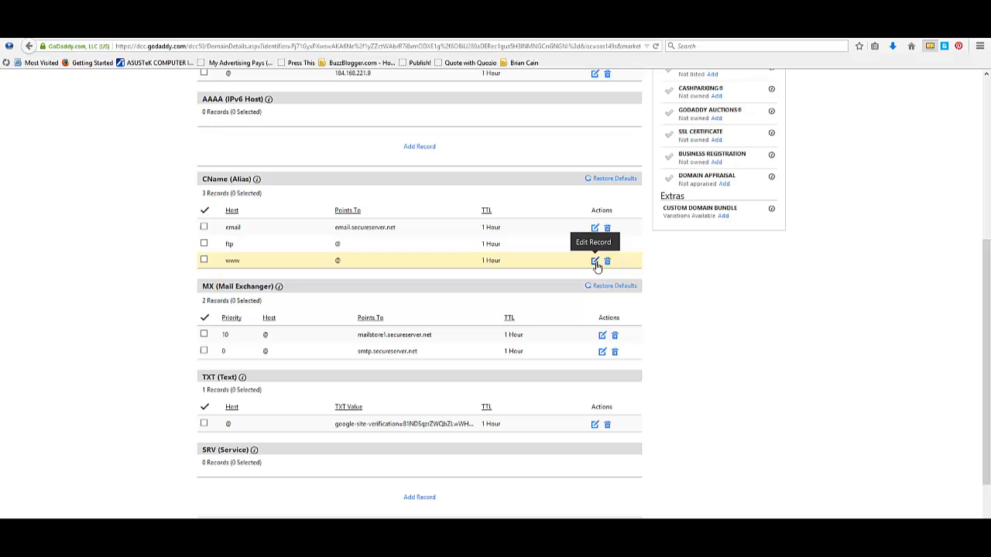
{"action": "mouse_move", "coordinate": [359, 270]}
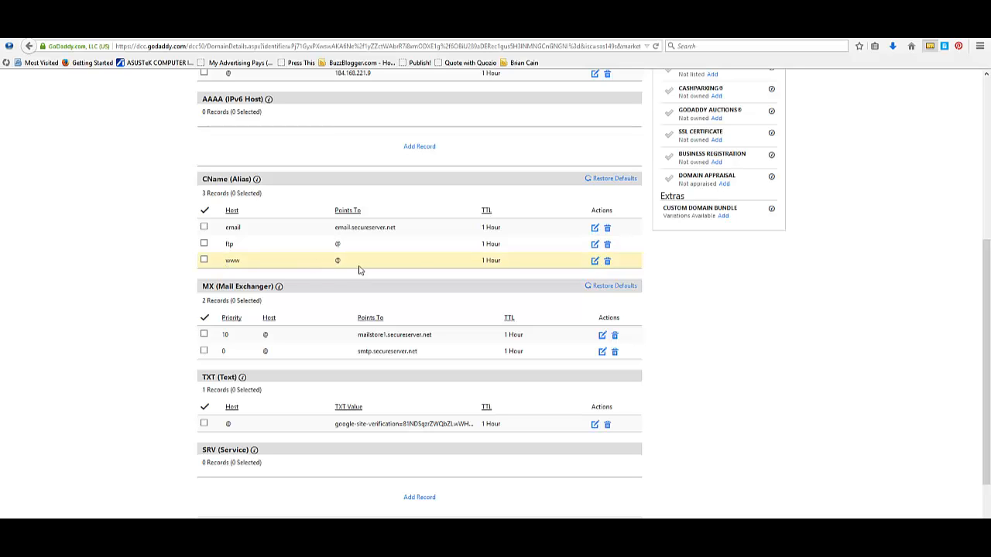
{"action": "mouse_move", "coordinate": [595, 260]}
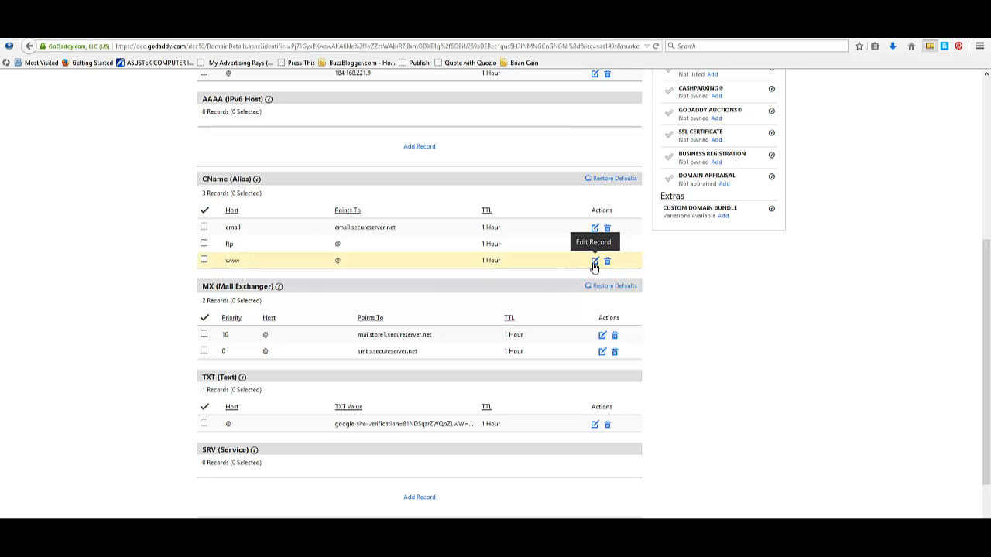
- Edit the www CNAME record to point to kalatublog.com instead of @
{"action": "left_click", "coordinate": [594, 260]}
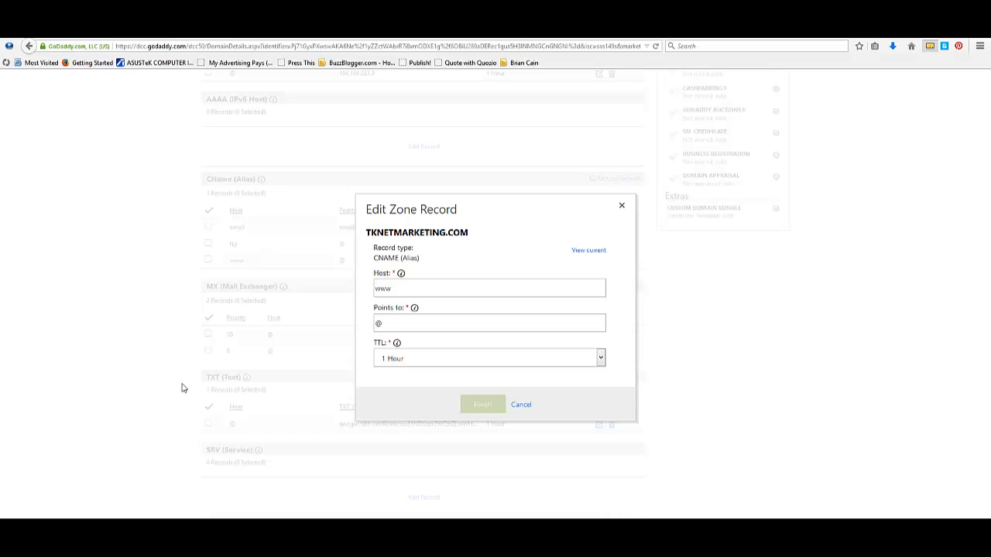
{"action": "left_click", "coordinate": [489, 288]}
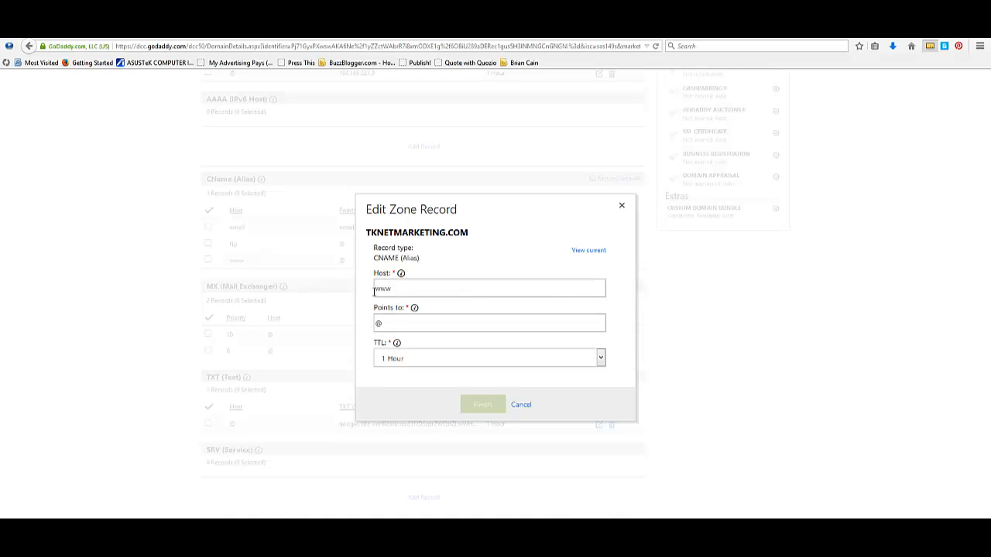
{"action": "left_click", "coordinate": [489, 323]}
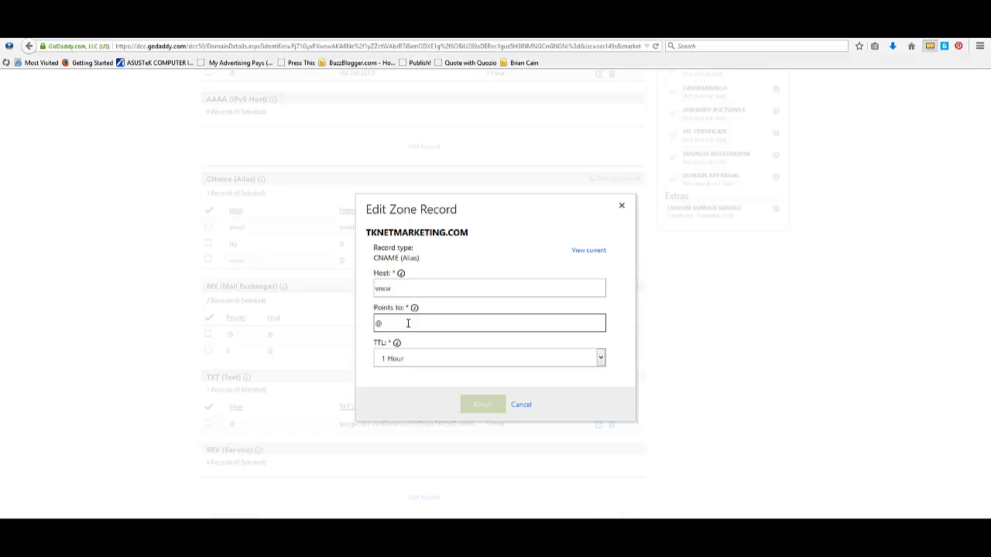
{"action": "key", "text": "Backspace"}
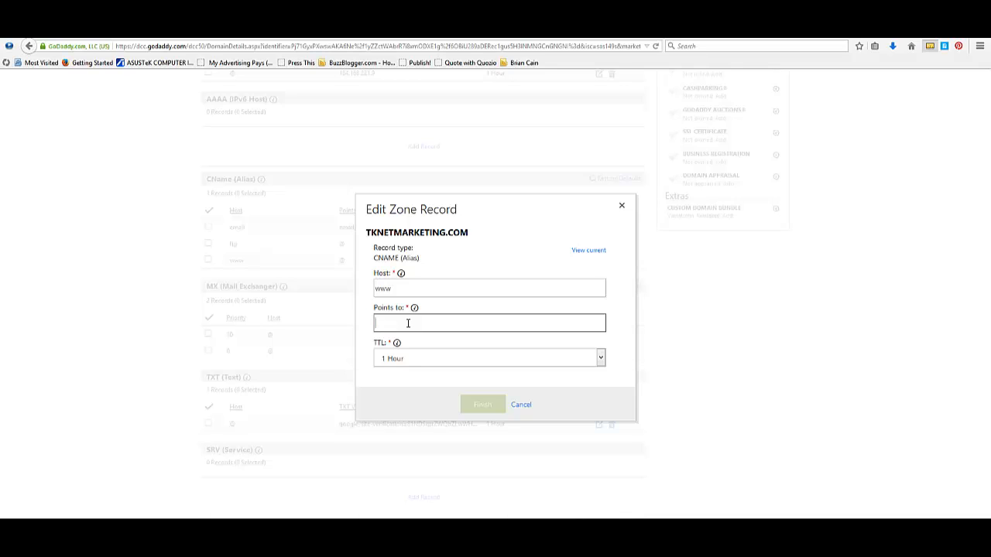
{"action": "type", "text": "kalatublog"}
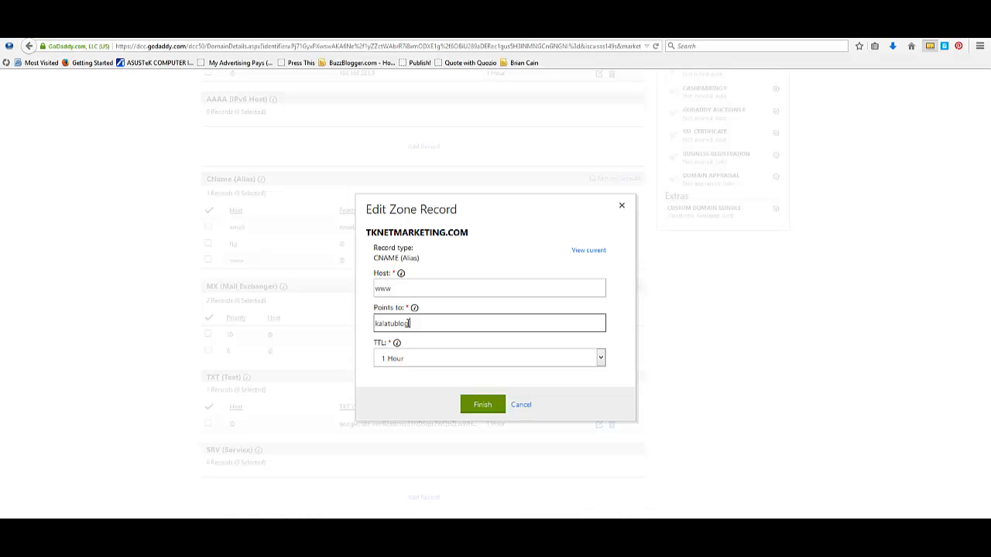
{"action": "type", "text": ".com"}
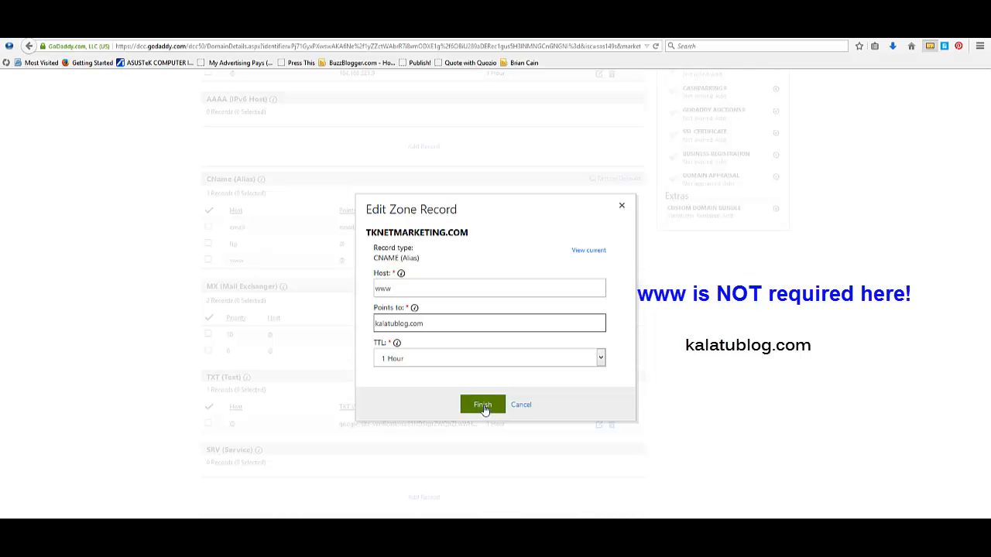
{"action": "left_click", "coordinate": [481, 404]}
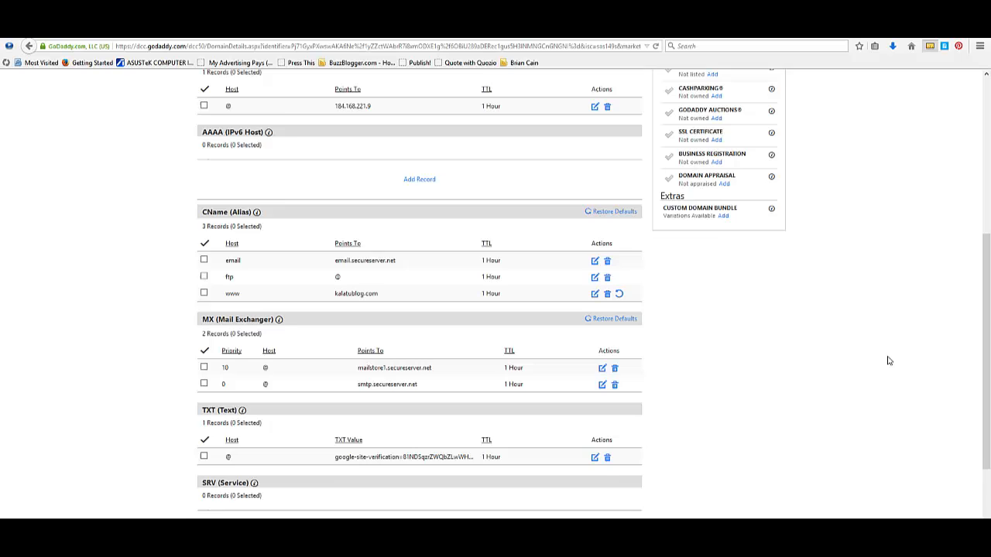
- Save the pending zone file changes and dismiss the Zone File updated notice
{"action": "scroll", "scroll_direction": "up", "scroll_amount": 3}
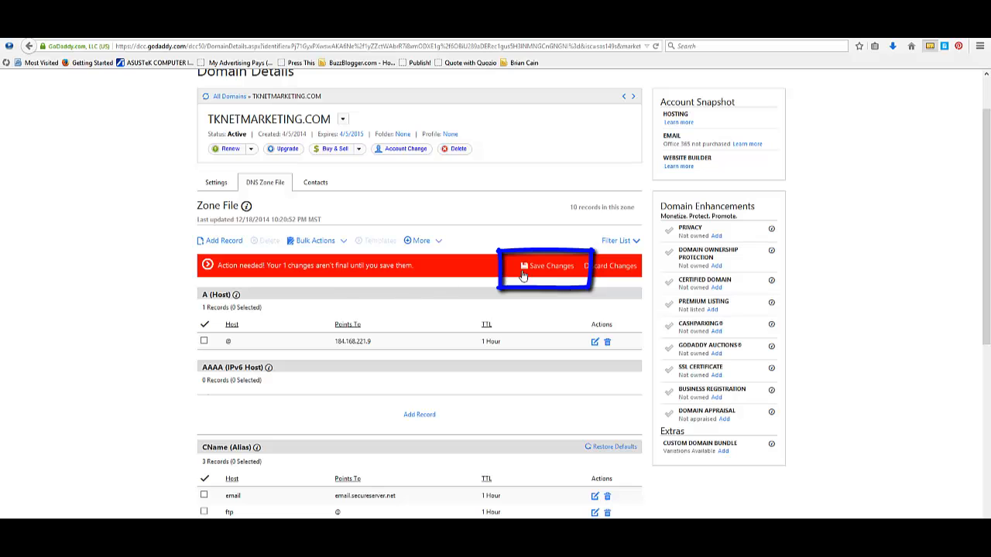
{"action": "left_click", "coordinate": [550, 266]}
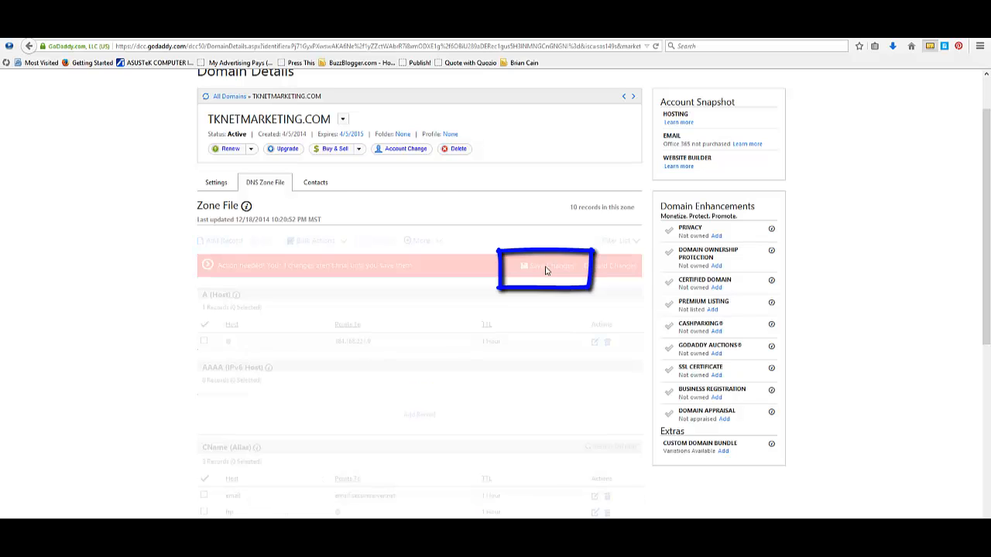
{"action": "left_click", "coordinate": [545, 266]}
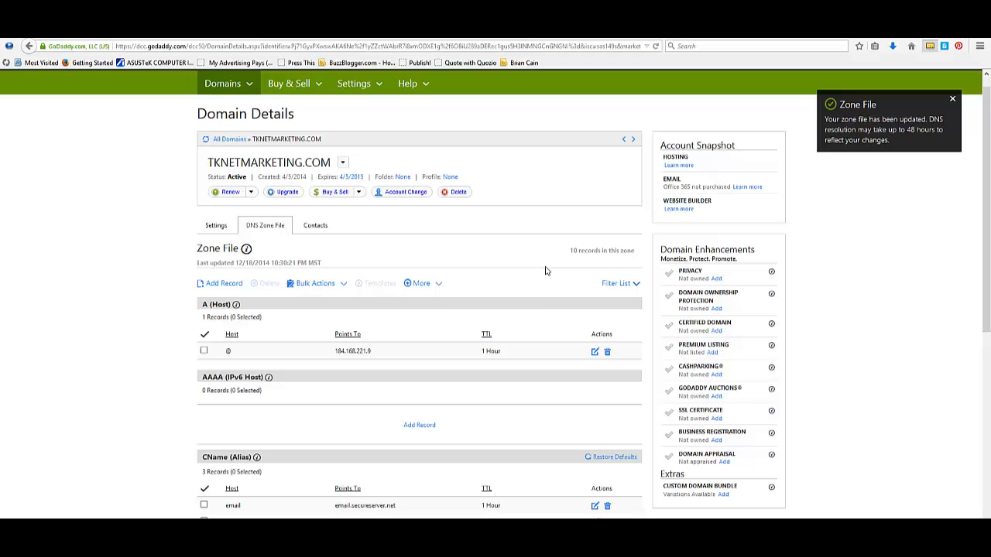
{"action": "mouse_move", "coordinate": [892, 176]}
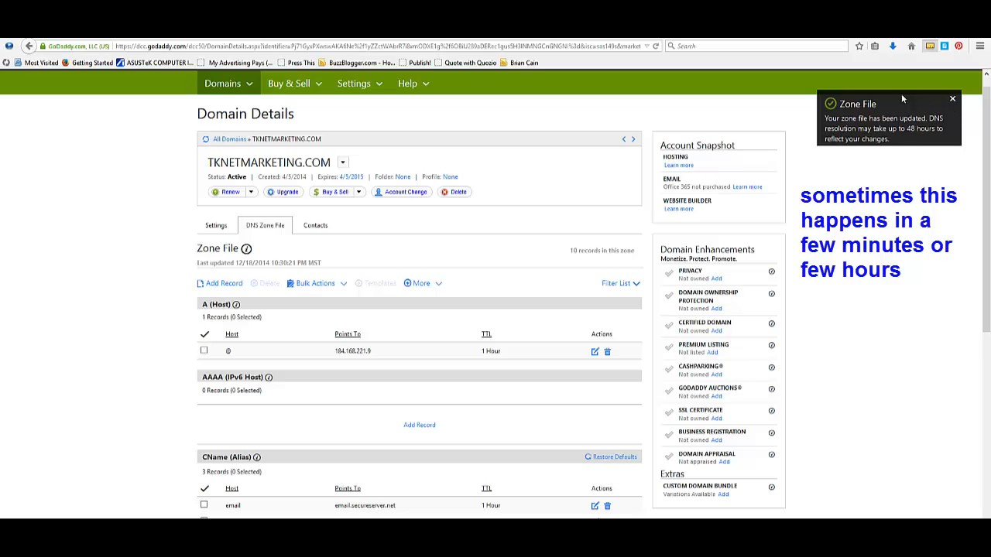
{"action": "left_click", "coordinate": [954, 99]}
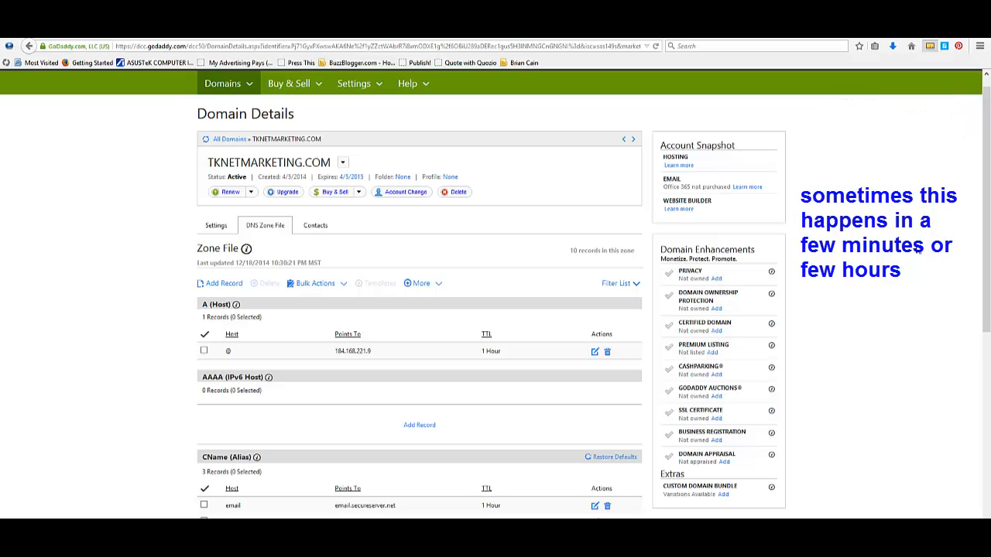
{"action": "mouse_move", "coordinate": [876, 326]}
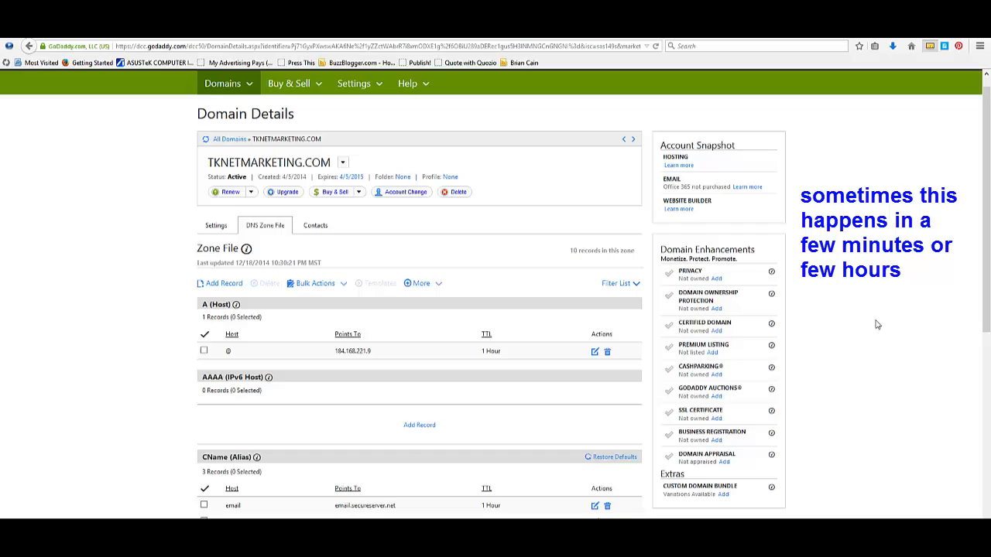
{"action": "scroll", "scroll_direction": "down", "scroll_amount": 3}
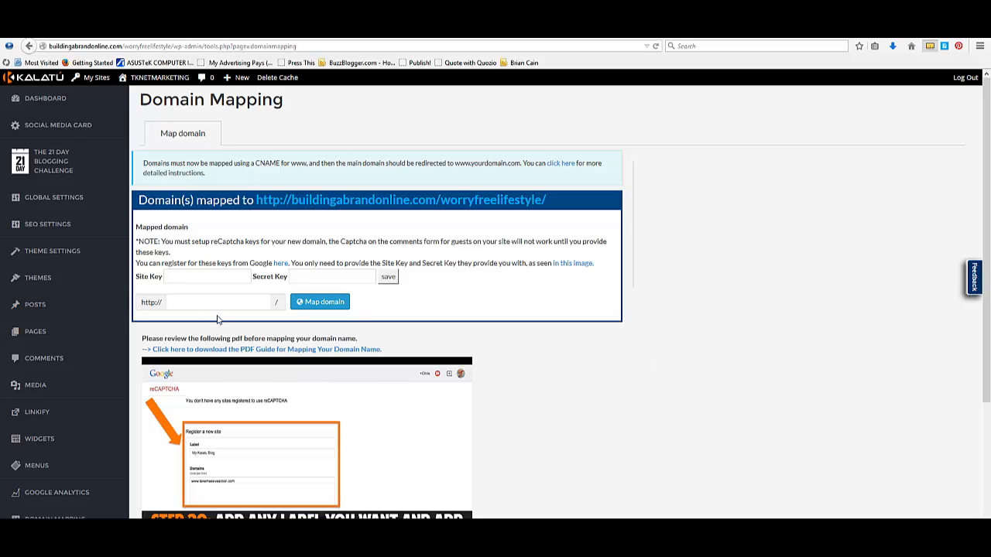
{"action": "type", "text": "w"}
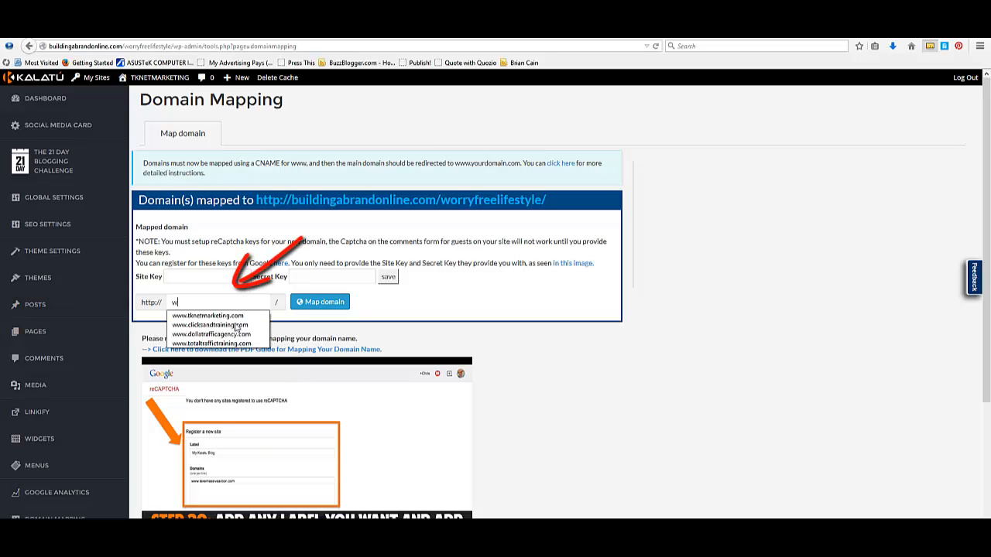
{"action": "type", "text": "ww"}
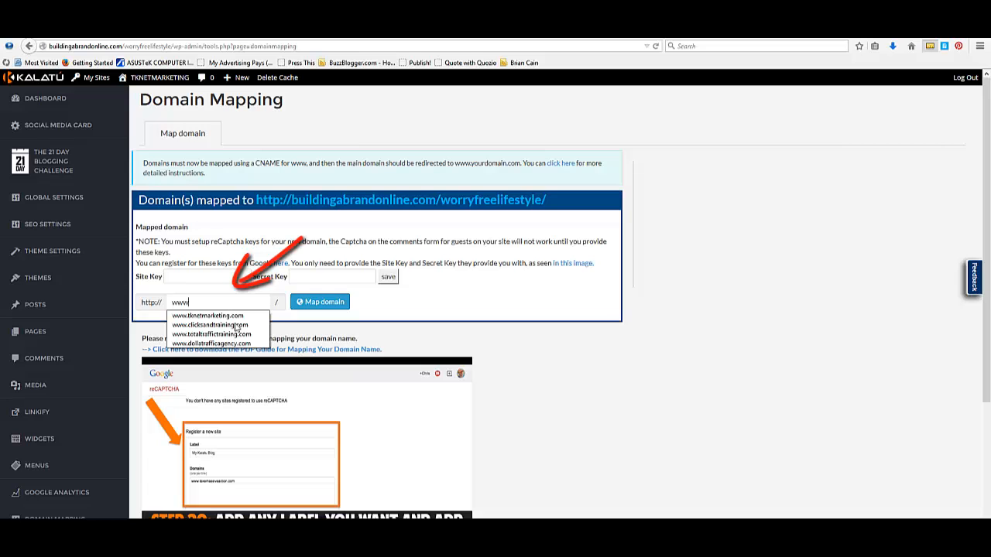
{"action": "left_click", "coordinate": [210, 316]}
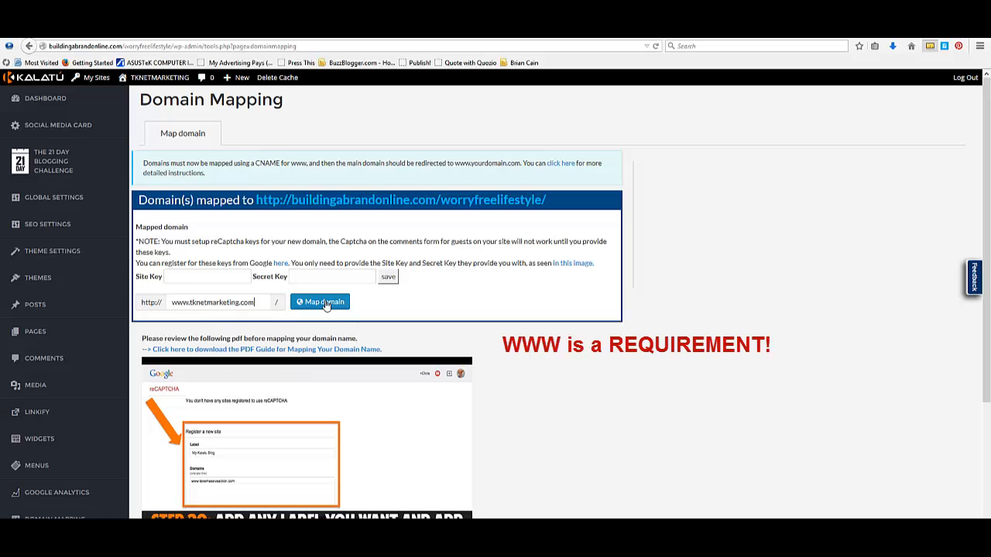
{"action": "left_click", "coordinate": [319, 302]}
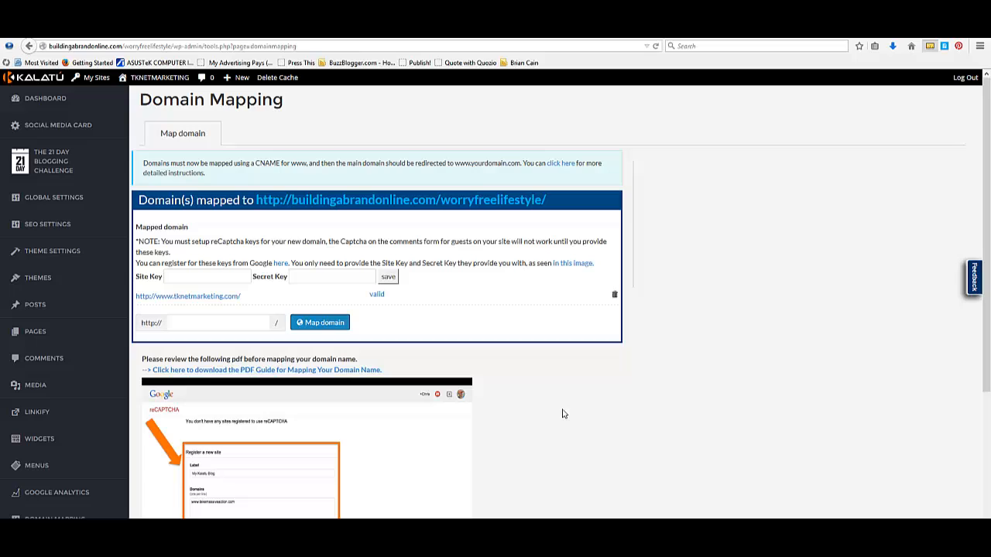
{"action": "mouse_move", "coordinate": [175, 350]}
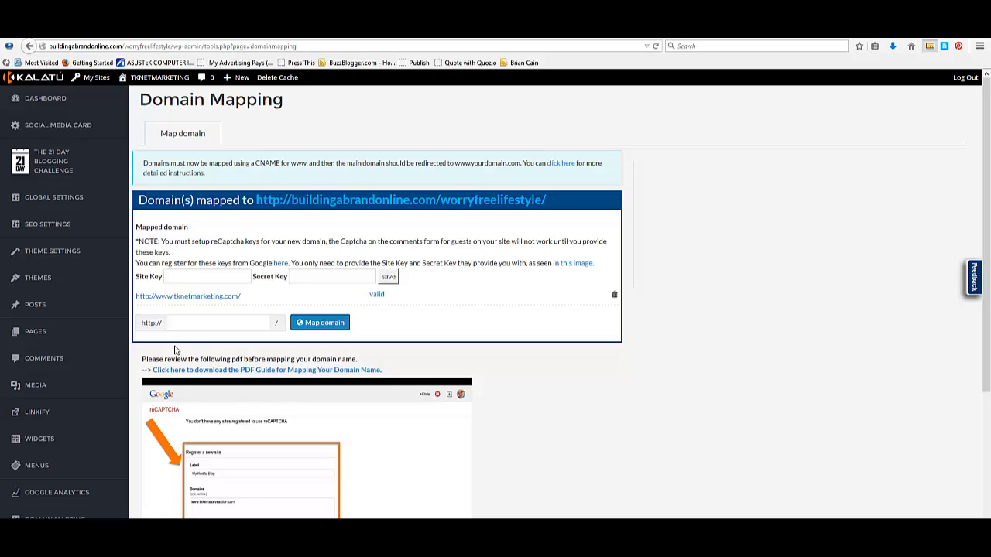
{"action": "mouse_move", "coordinate": [292, 198]}
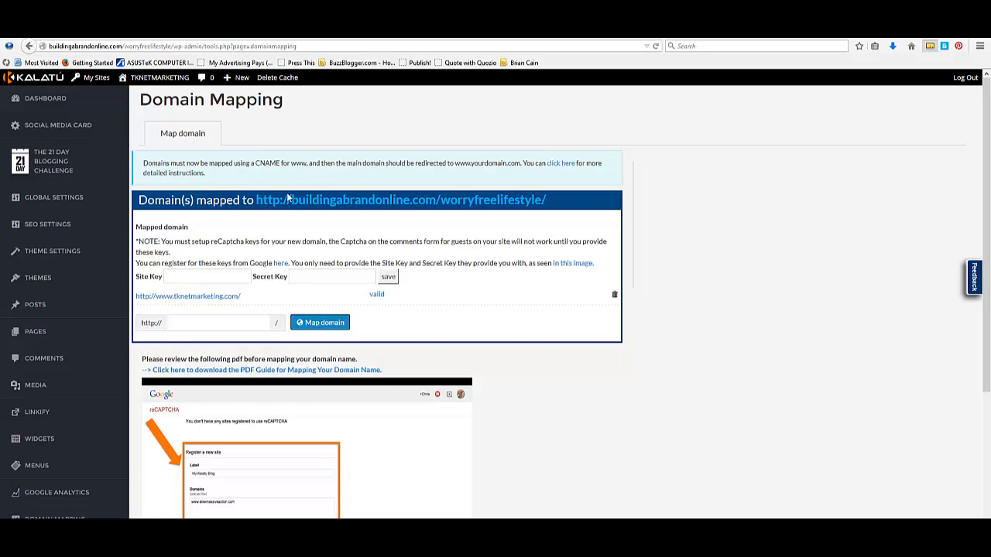
{"action": "mouse_move", "coordinate": [281, 304]}
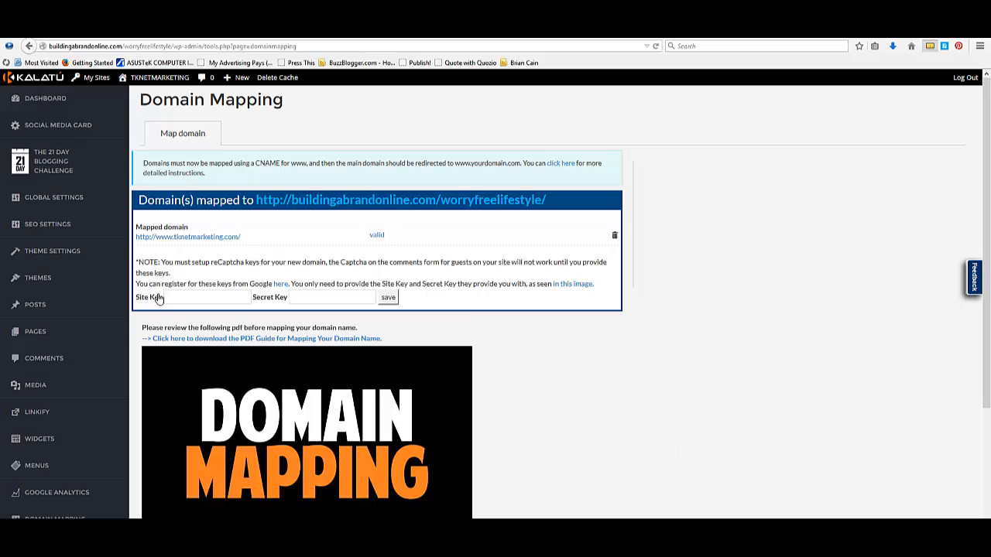
{"action": "mouse_move", "coordinate": [401, 251]}
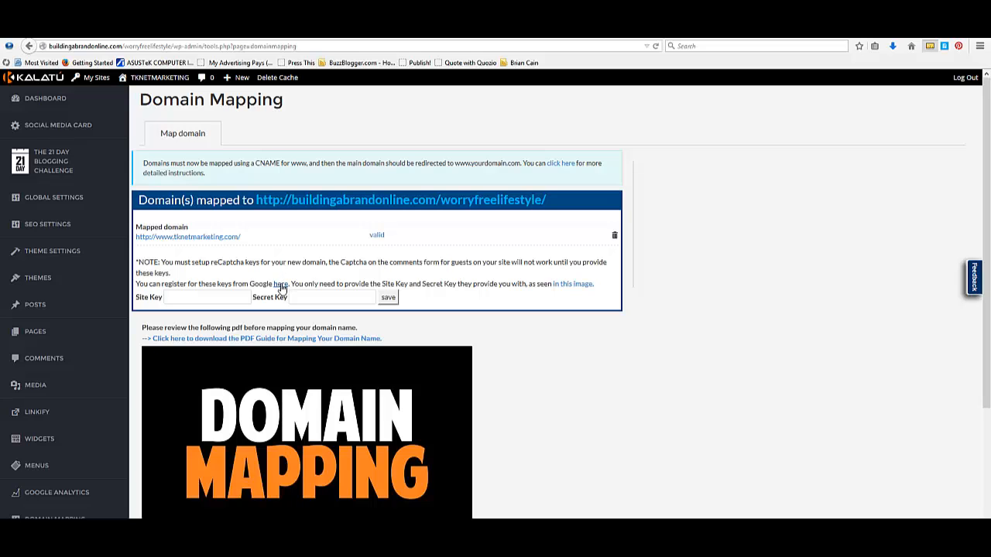
- Follow the Domain Mapping 'here' link to Google's reCAPTCHA registration page
{"action": "left_click", "coordinate": [276, 284]}
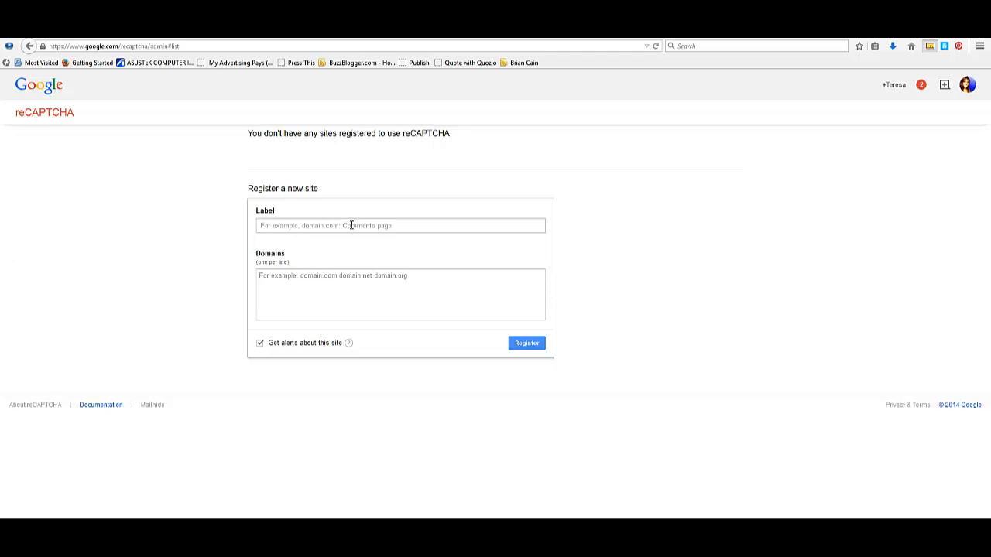
{"action": "left_click", "coordinate": [400, 226]}
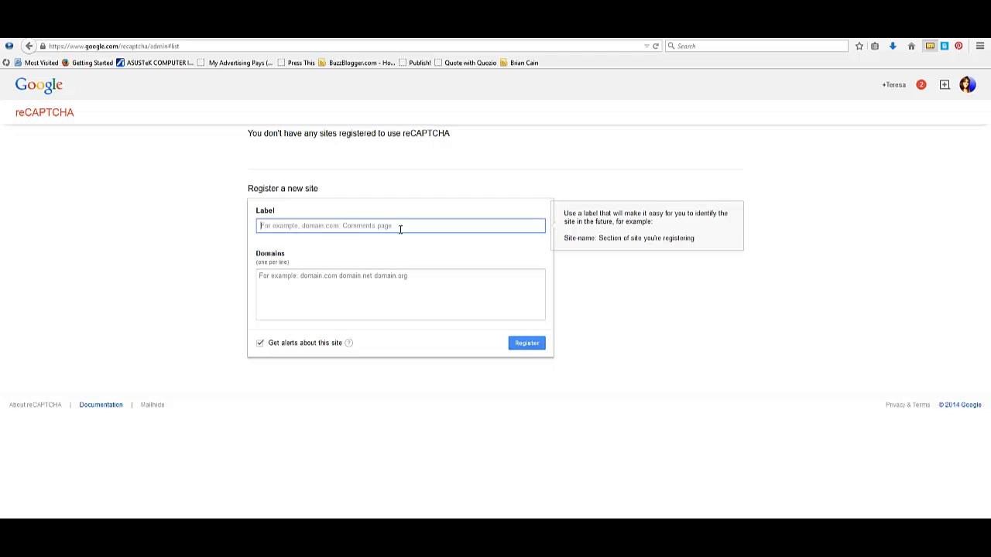
{"action": "left_click", "coordinate": [399, 226]}
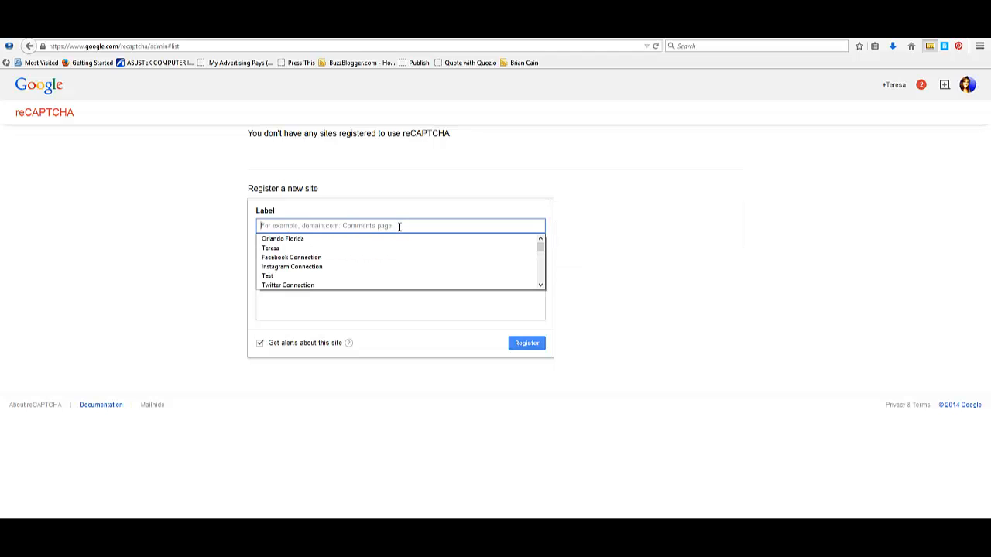
{"action": "type", "text": "tknetmarketing"}
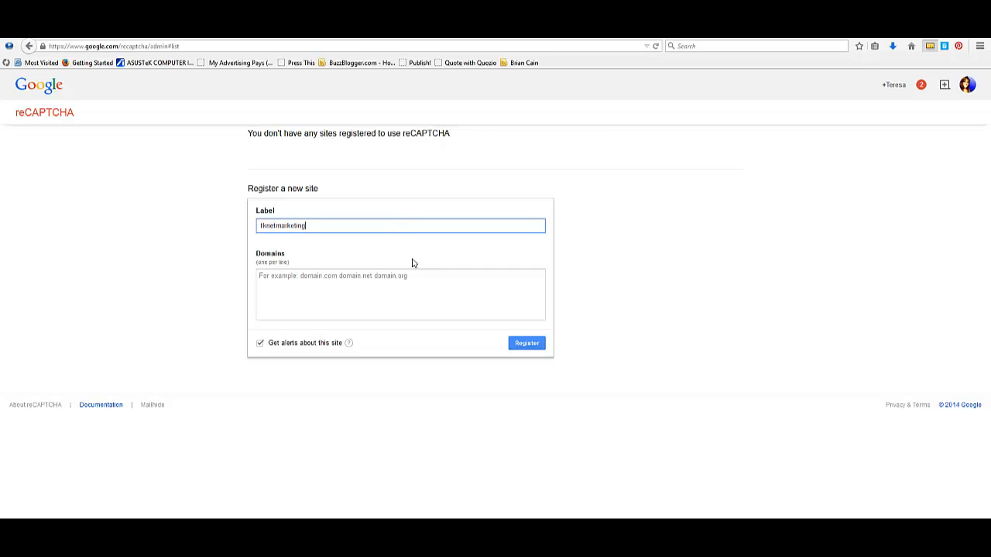
{"action": "left_click", "coordinate": [400, 294]}
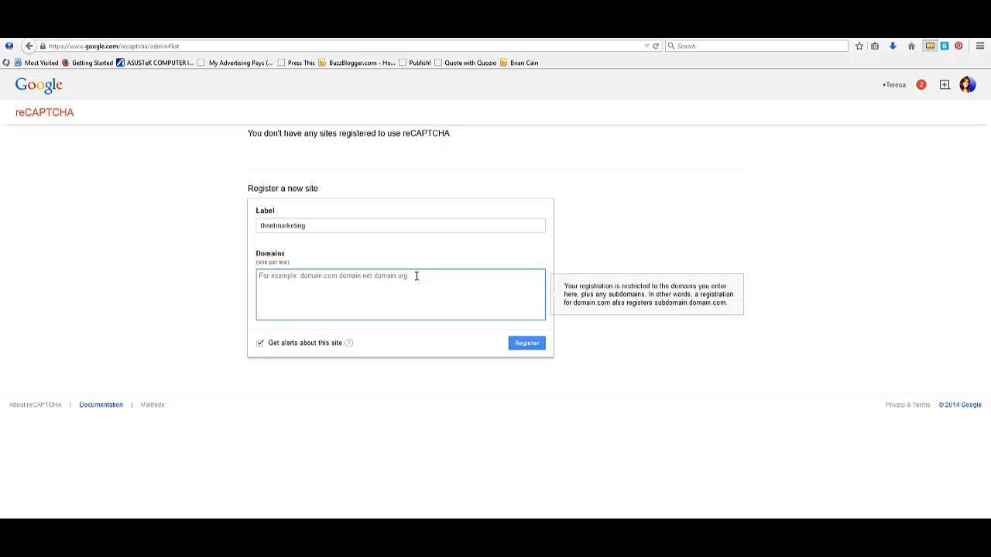
{"action": "mouse_move", "coordinate": [409, 418]}
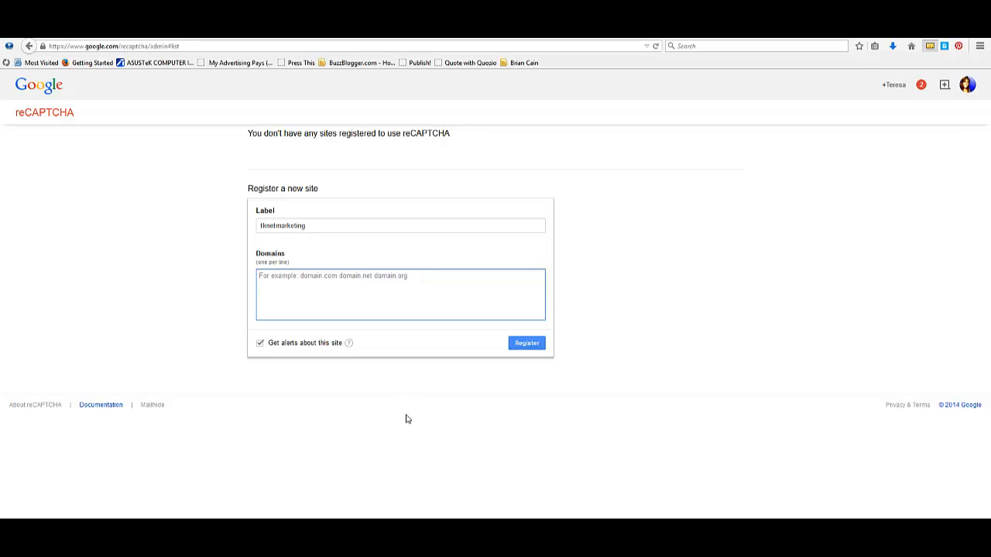
{"action": "type", "text": "www."}
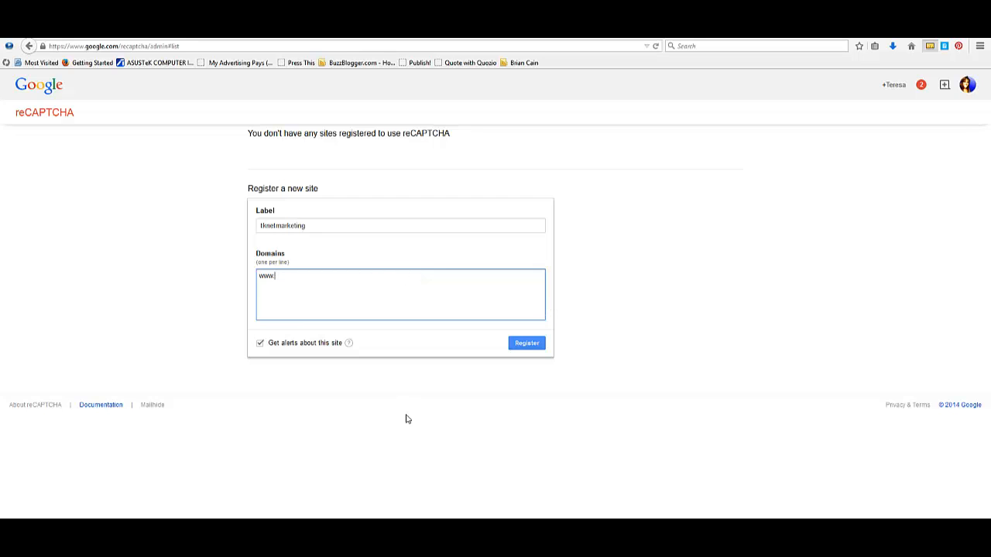
{"action": "type", "text": "tkn"}
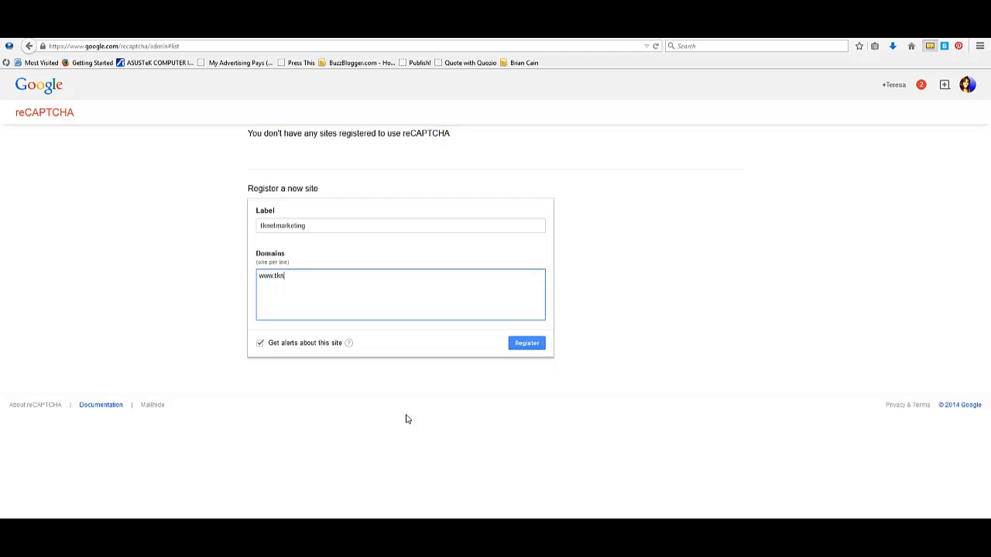
{"action": "type", "text": "netmarketing.com"}
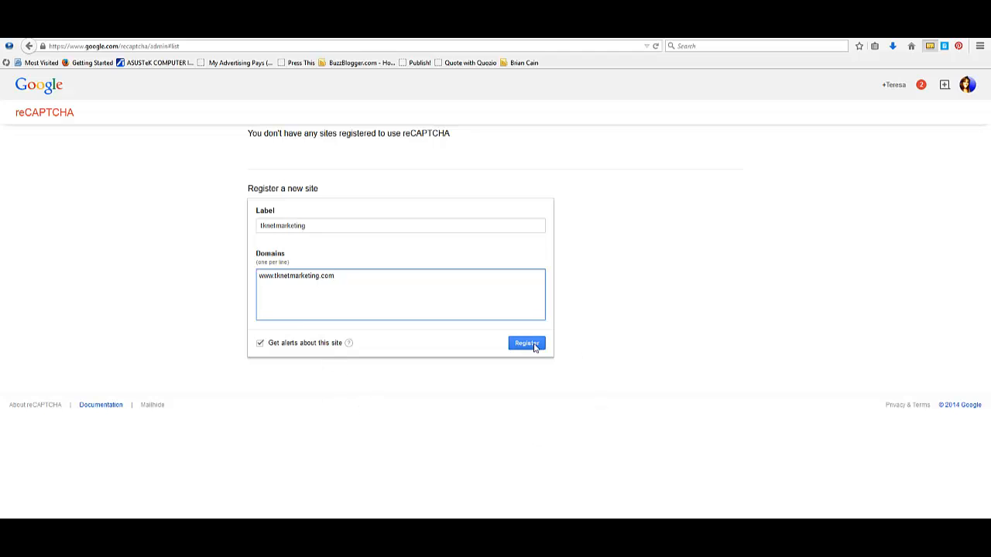
{"action": "left_click", "coordinate": [526, 344]}
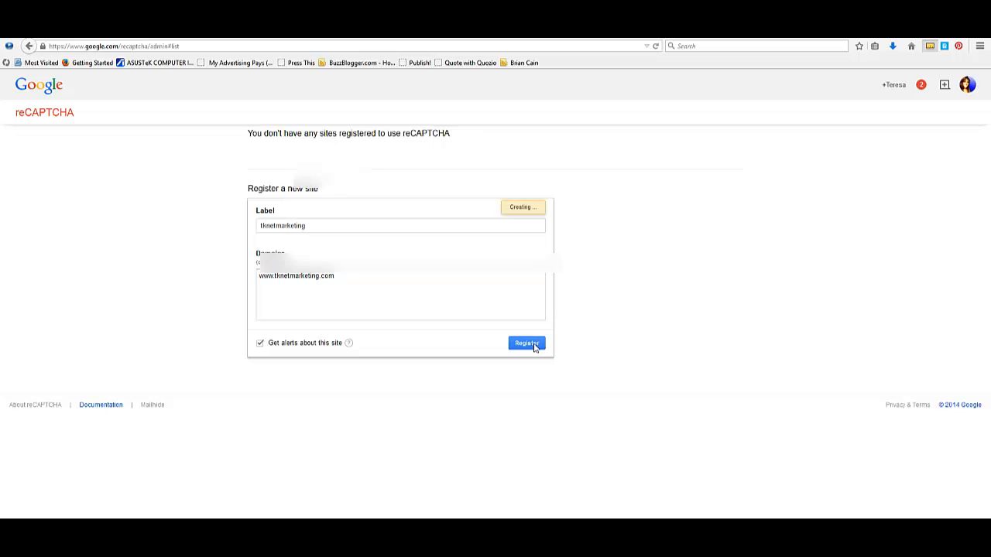
{"action": "left_click", "coordinate": [526, 344]}
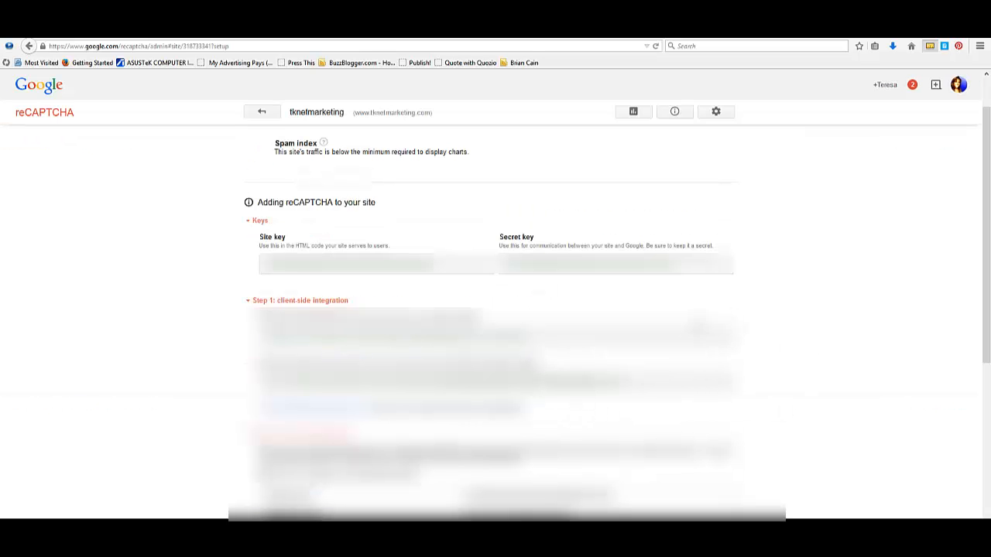
{"action": "mouse_move", "coordinate": [554, 301]}
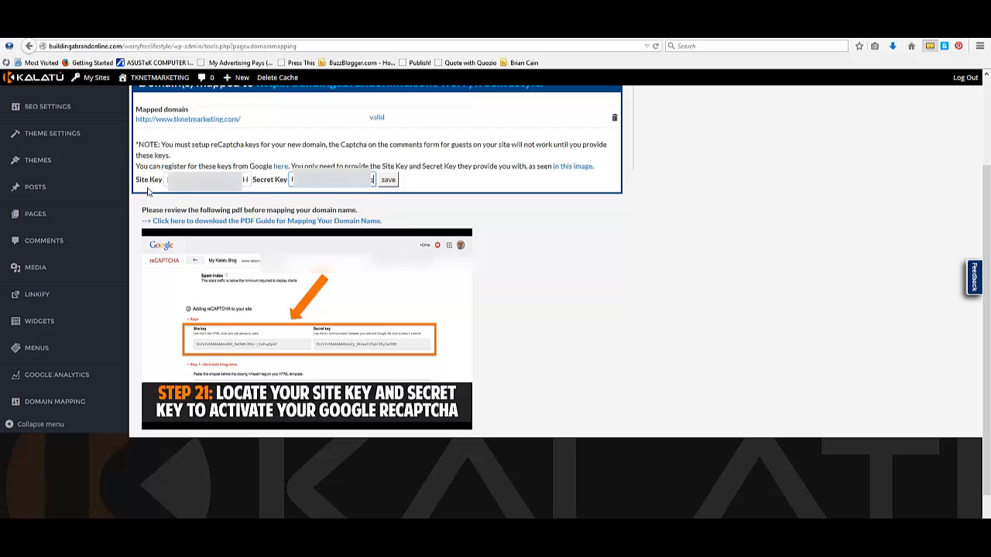
{"action": "mouse_move", "coordinate": [436, 166]}
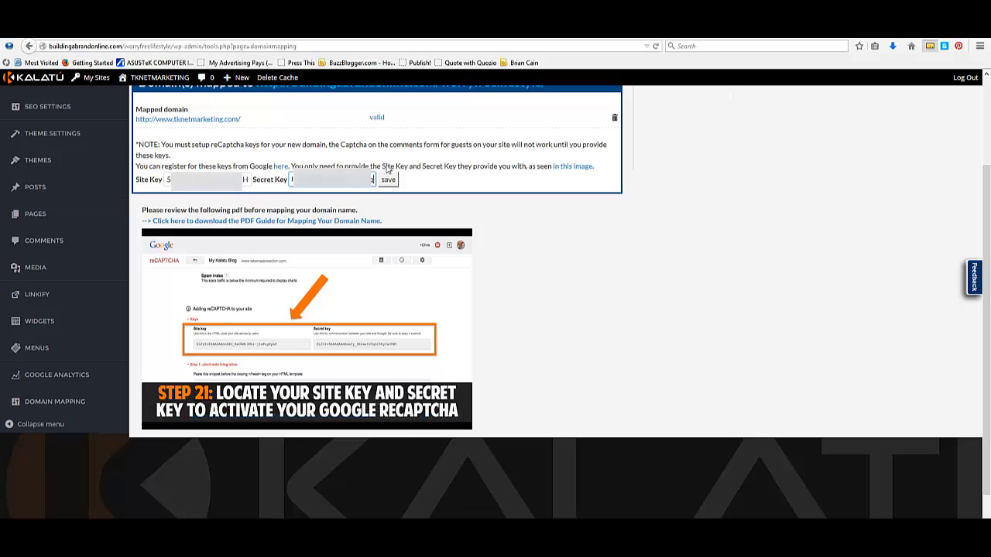
- Save the entered reCAPTCHA site and secret keys in Domain Mapping
{"action": "left_click", "coordinate": [387, 180]}
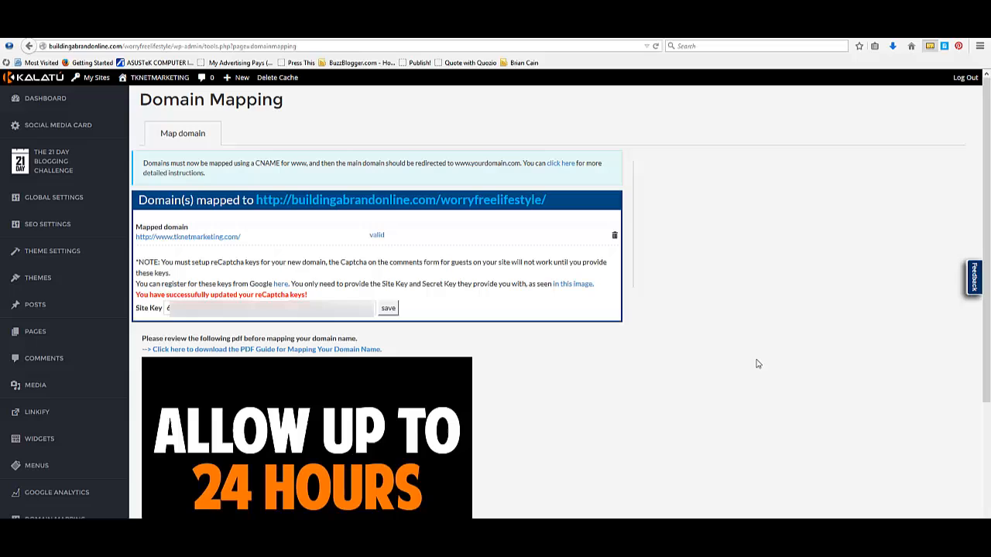
{"action": "mouse_move", "coordinate": [486, 297]}
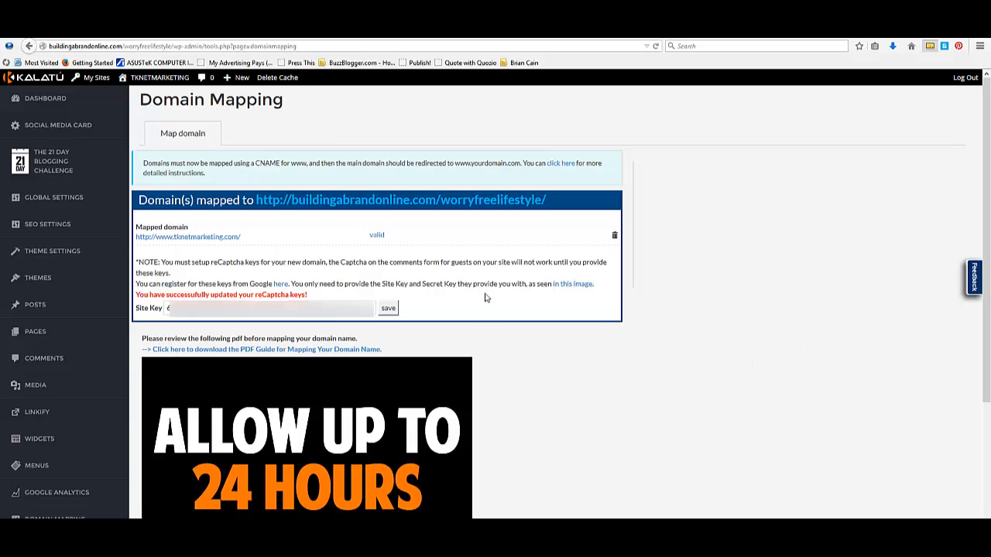
{"action": "mouse_move", "coordinate": [301, 297]}
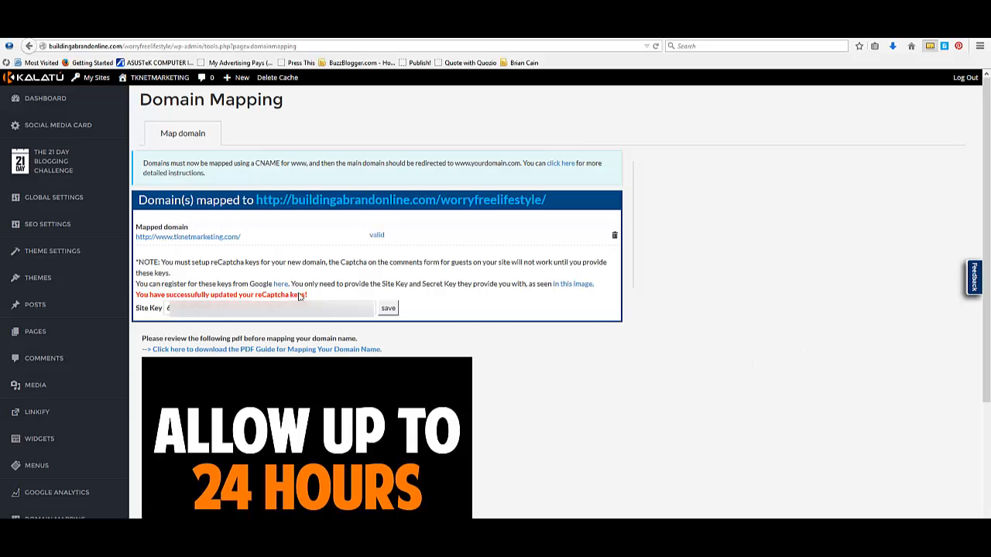
{"action": "mouse_move", "coordinate": [402, 256]}
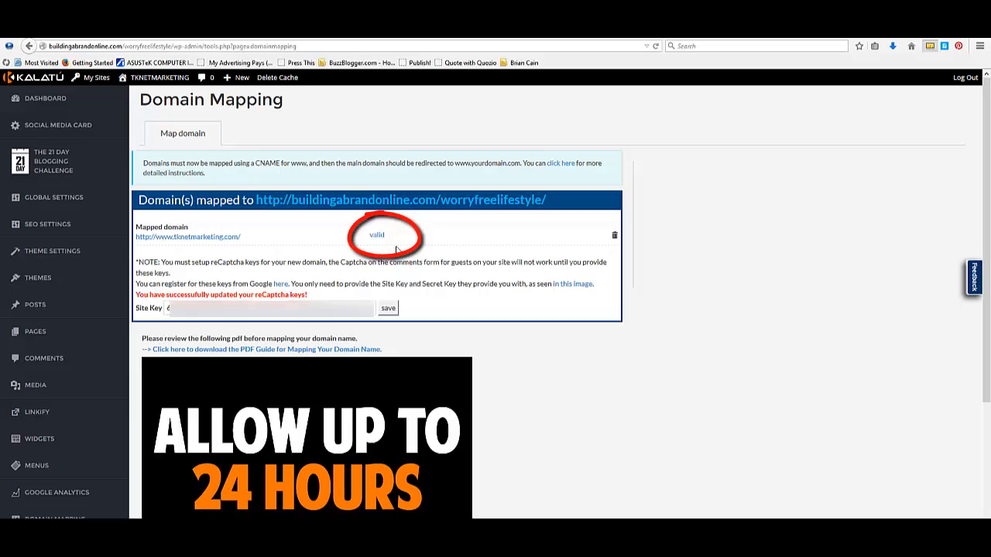
{"action": "mouse_move", "coordinate": [424, 240]}
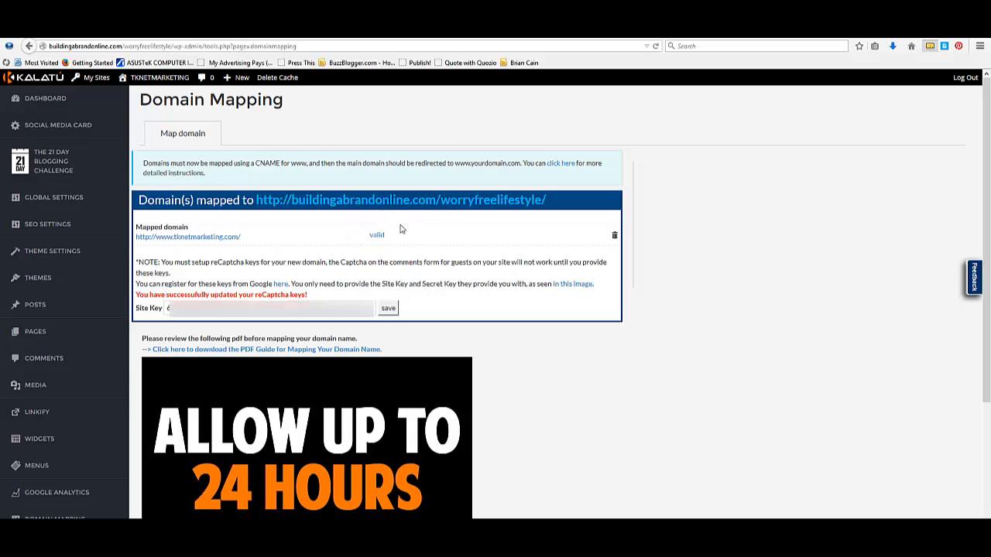
{"action": "mouse_move", "coordinate": [374, 241]}
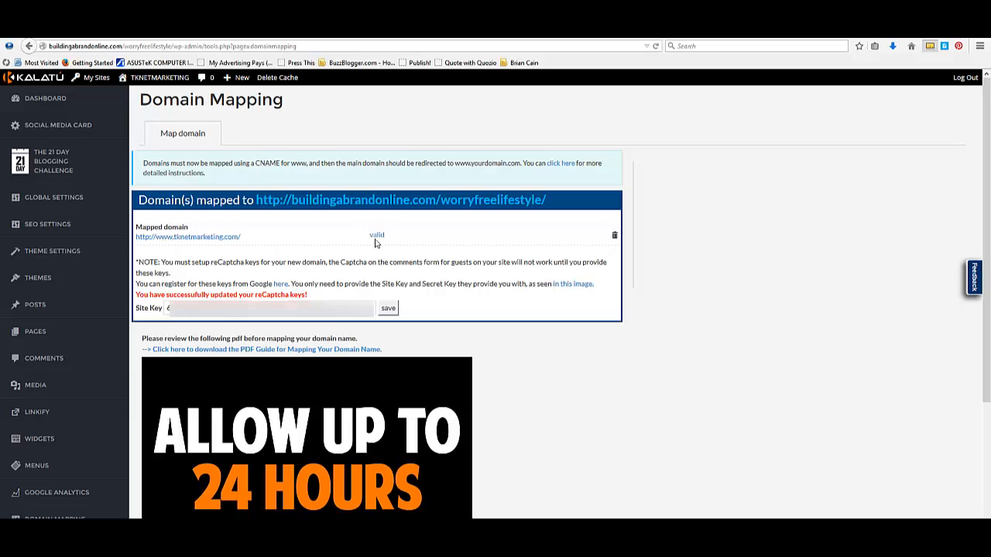
{"action": "mouse_move", "coordinate": [409, 243]}
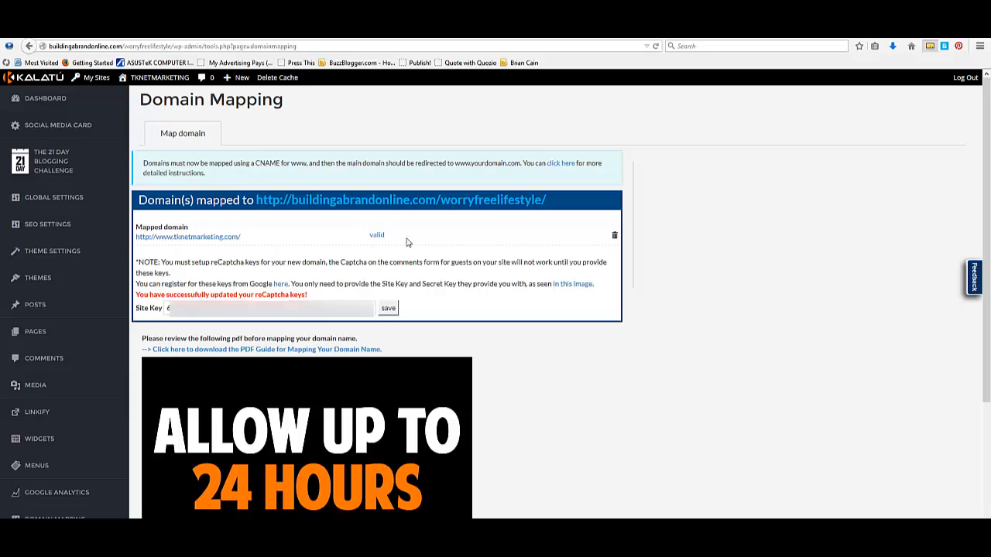
{"action": "mouse_move", "coordinate": [356, 235]}
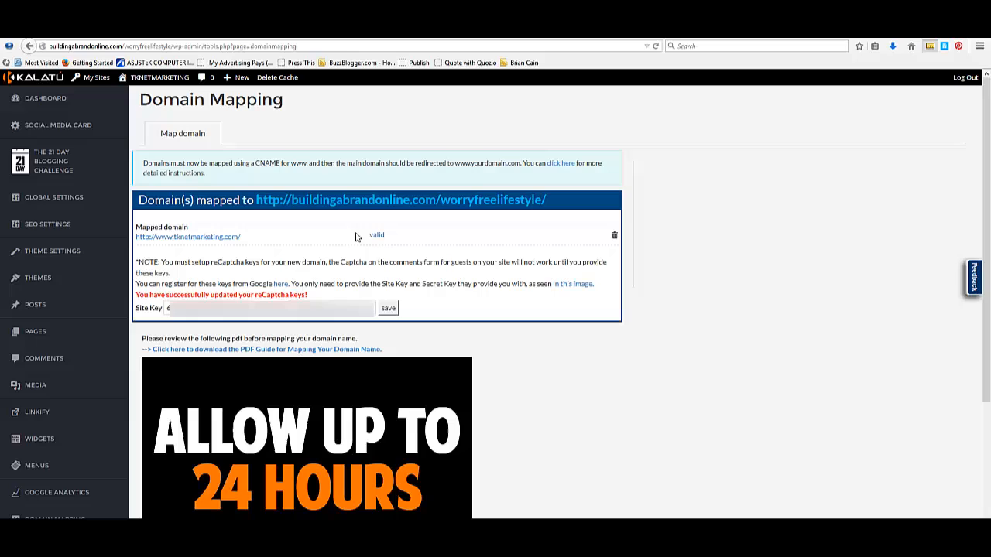
{"action": "mouse_move", "coordinate": [401, 260]}
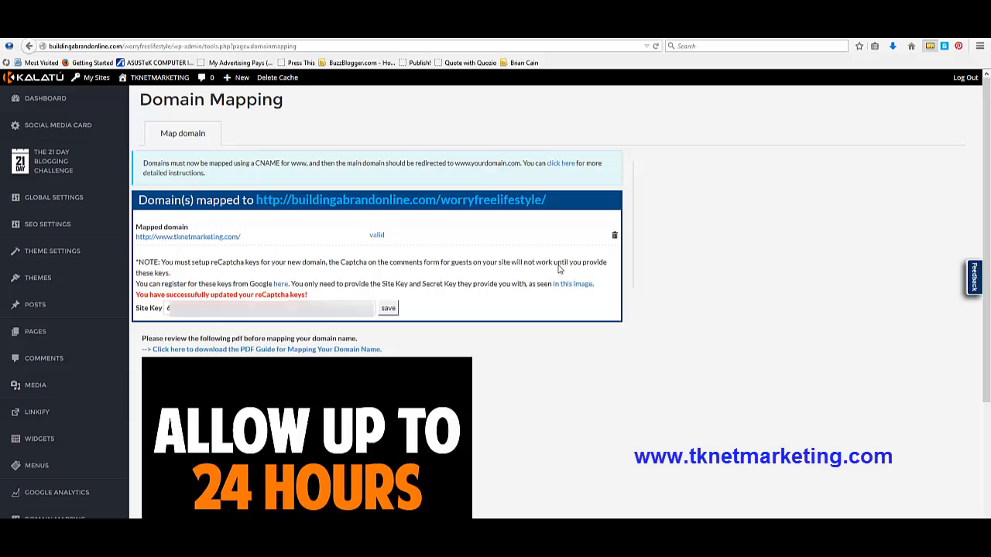
{"action": "mouse_move", "coordinate": [680, 403]}
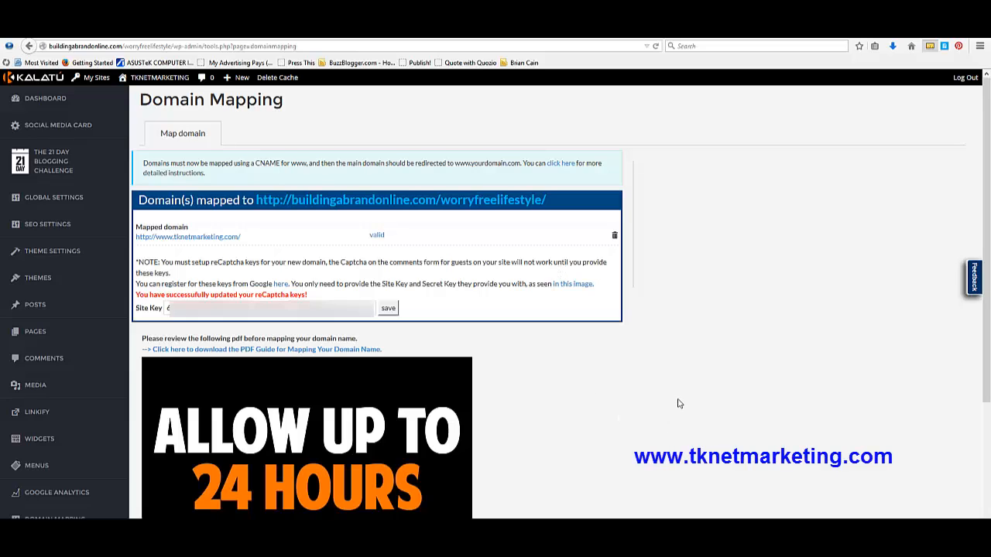
{"action": "mouse_move", "coordinate": [675, 377]}
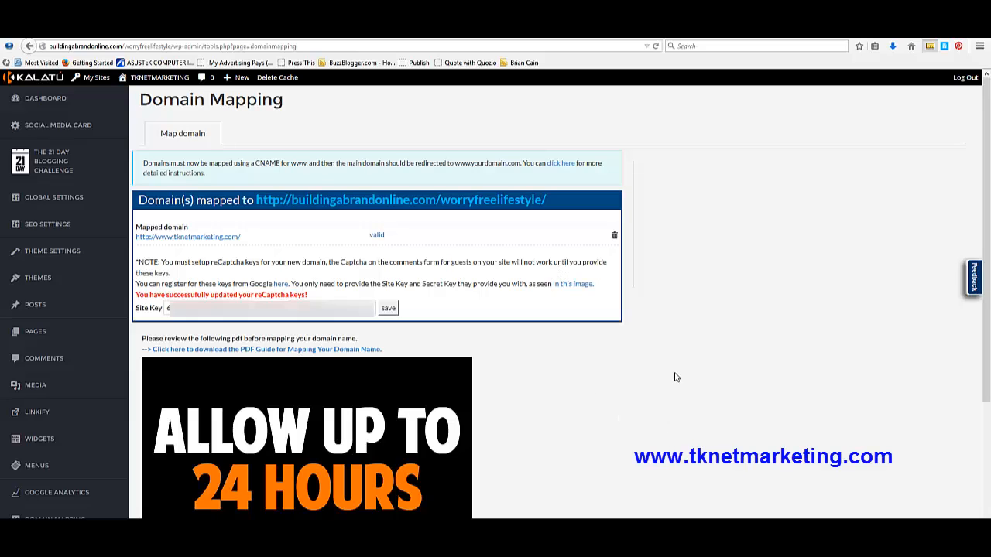